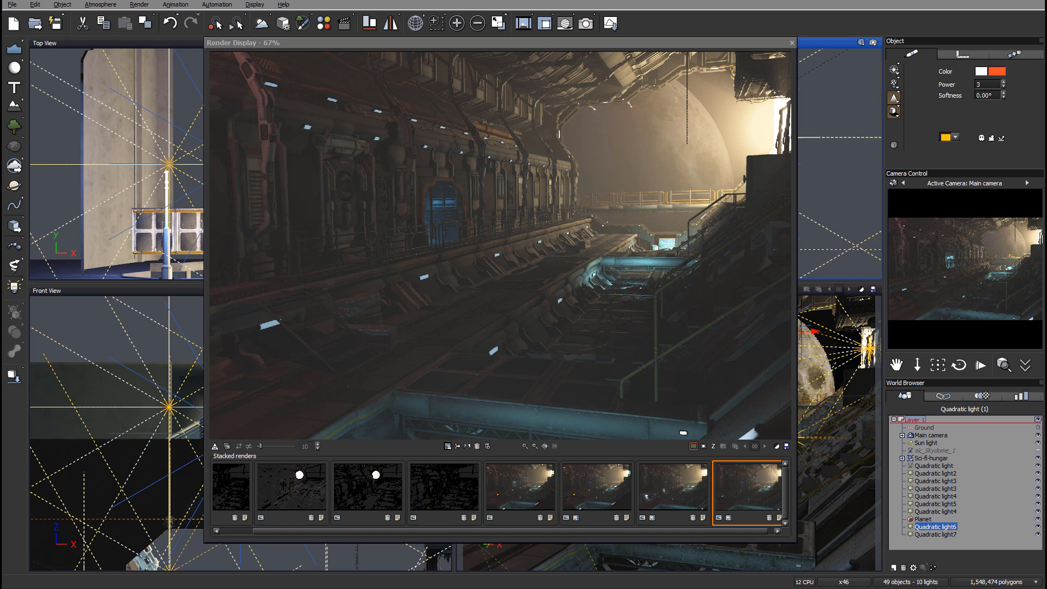
Close the render display to return to the Vue workspace.
click(281, 23)
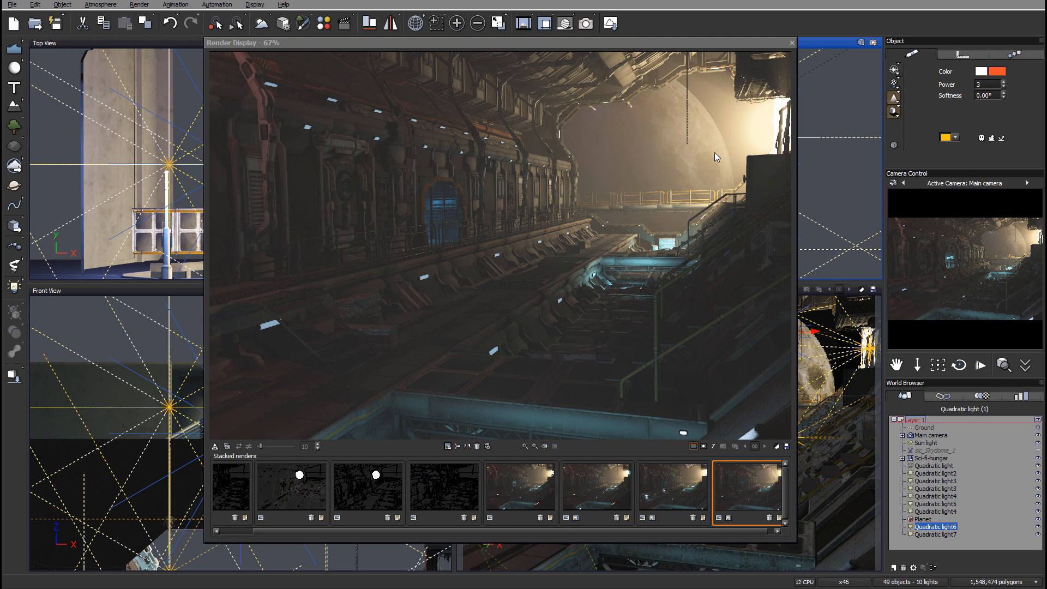
mouse_move(644, 98)
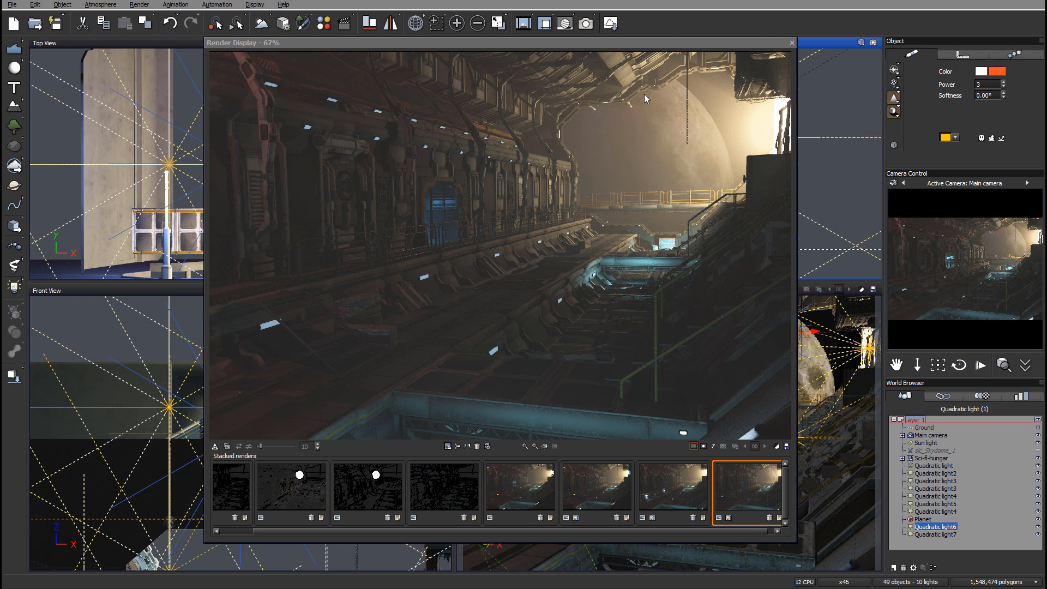
mouse_move(655, 155)
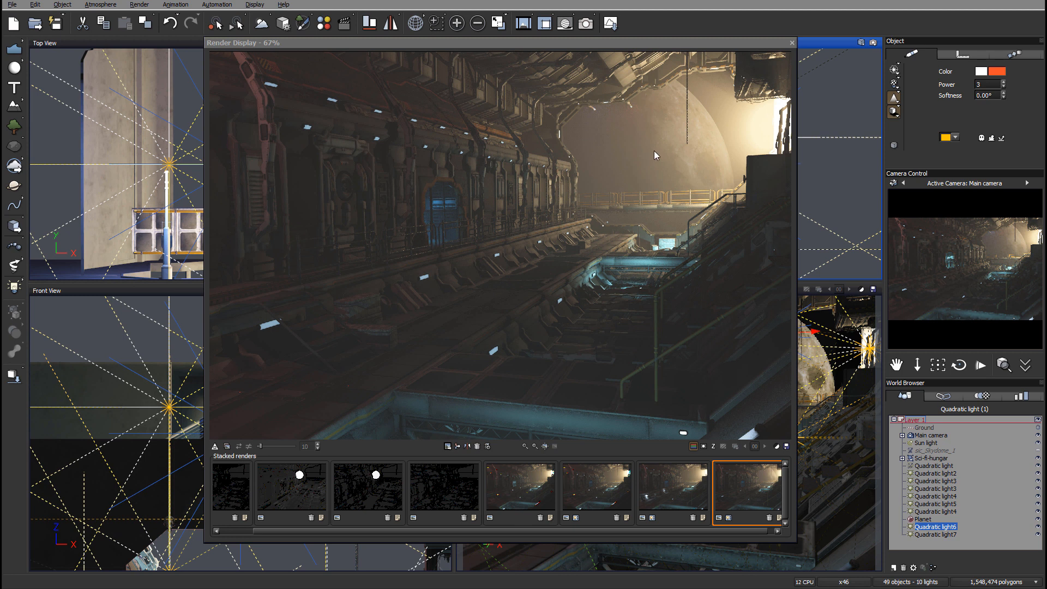
mouse_move(243, 214)
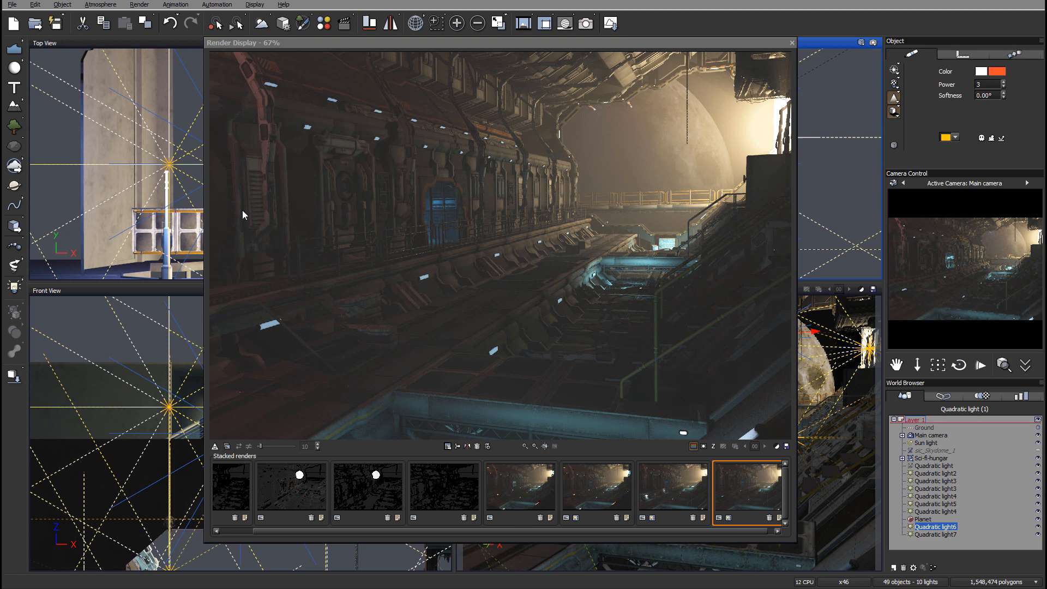
mouse_move(281, 99)
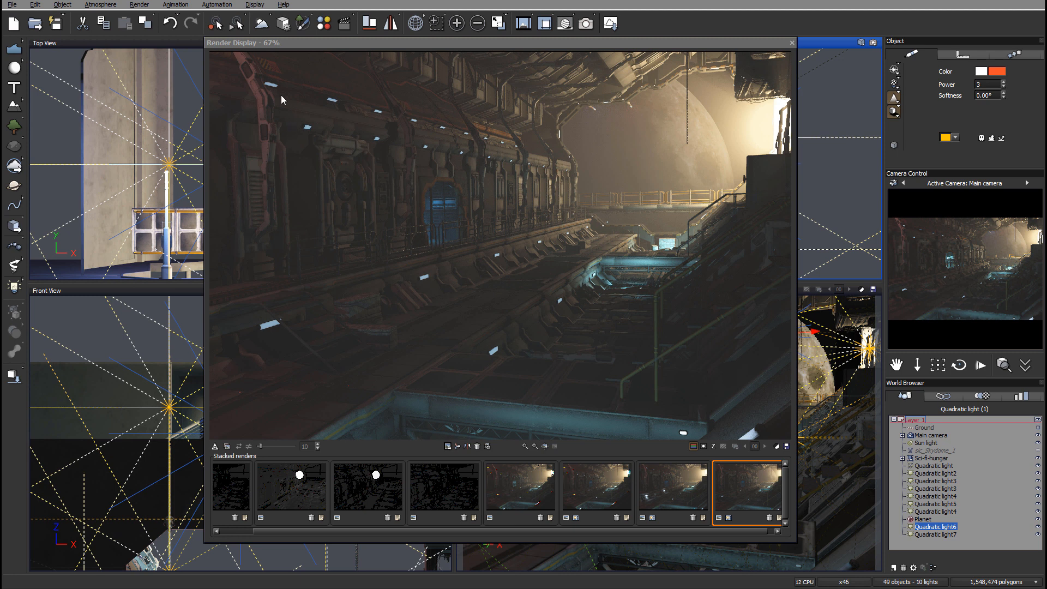
mouse_move(485, 227)
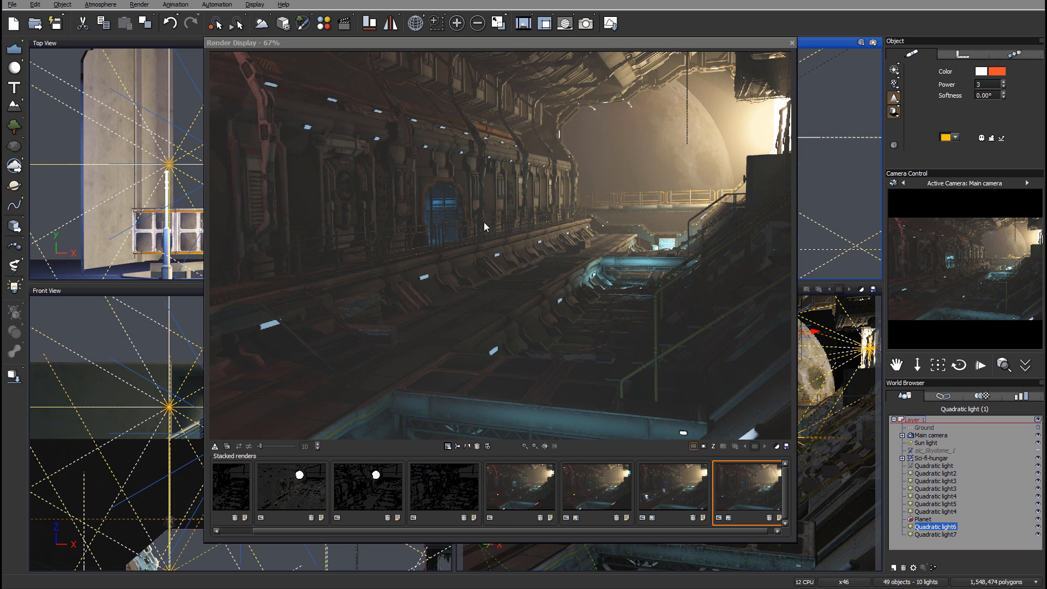
mouse_move(337, 248)
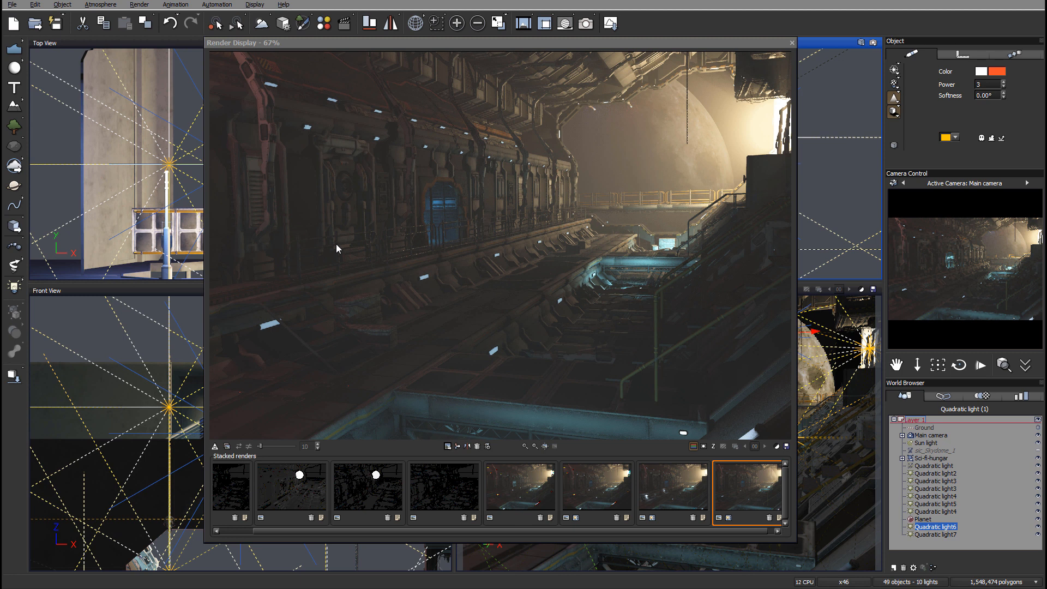
mouse_move(749, 237)
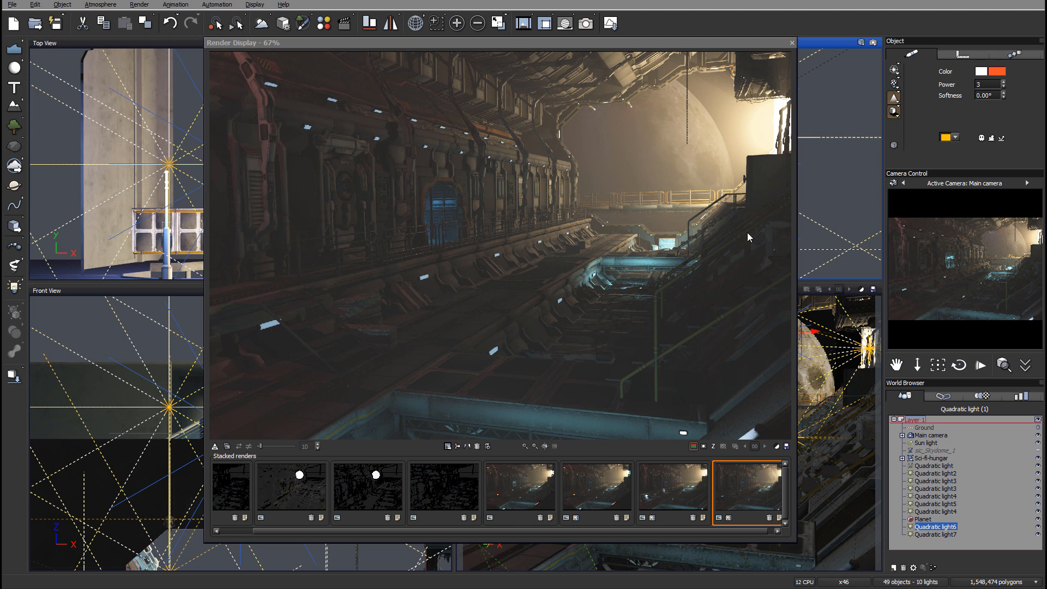
mouse_move(578, 202)
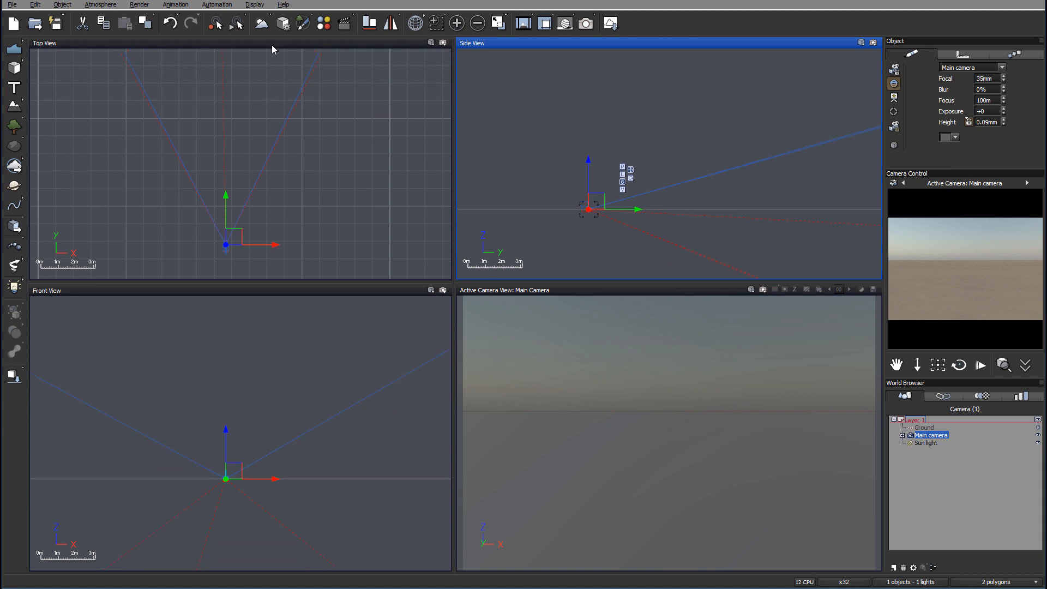
Load the Sci-fi-hungar.pz3 hangar file through File > Load Object.
click(11, 4)
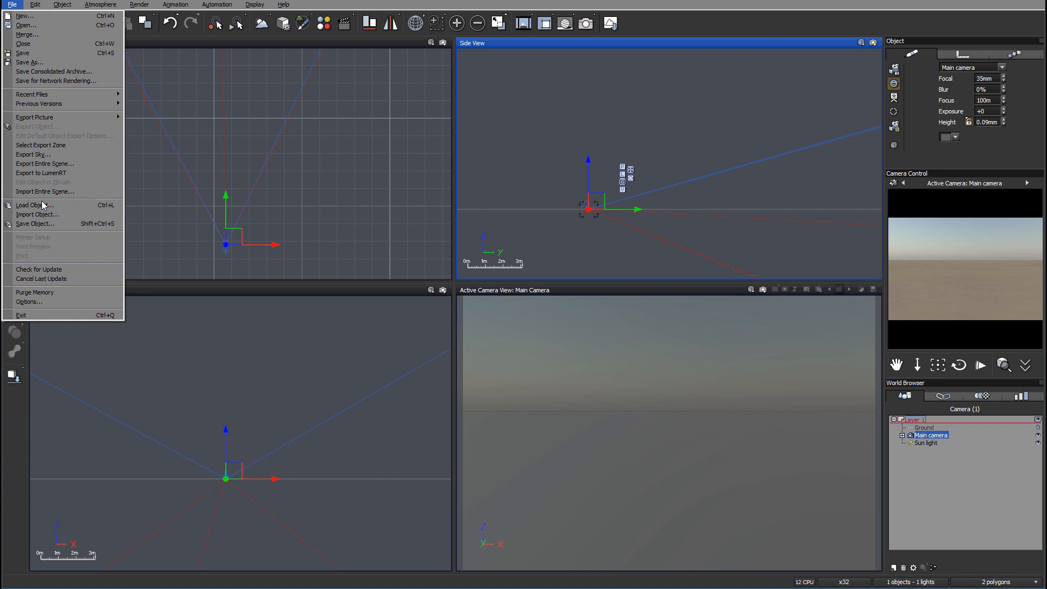
click(32, 205)
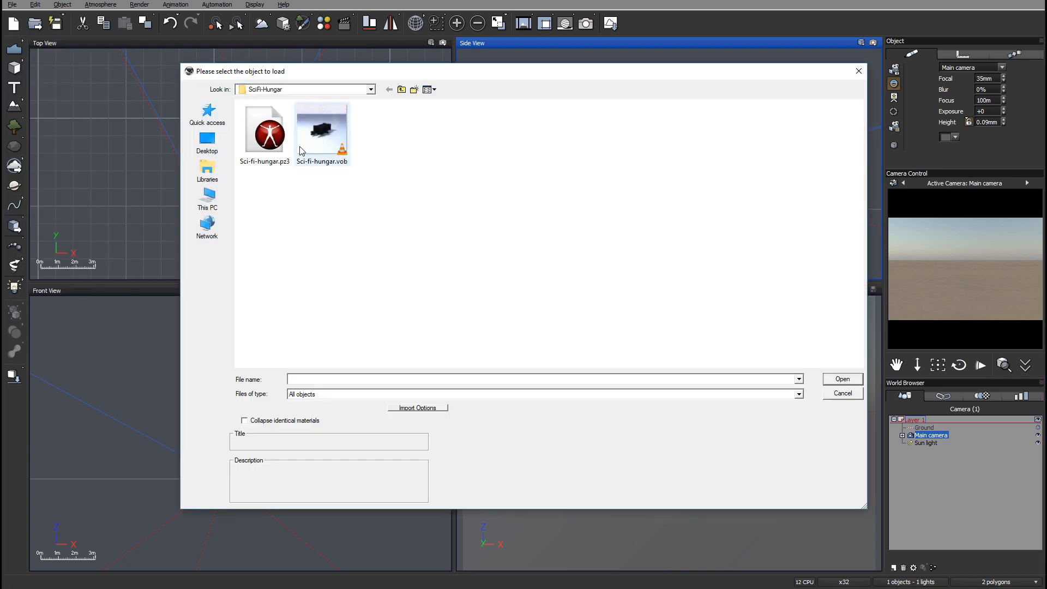
click(264, 129)
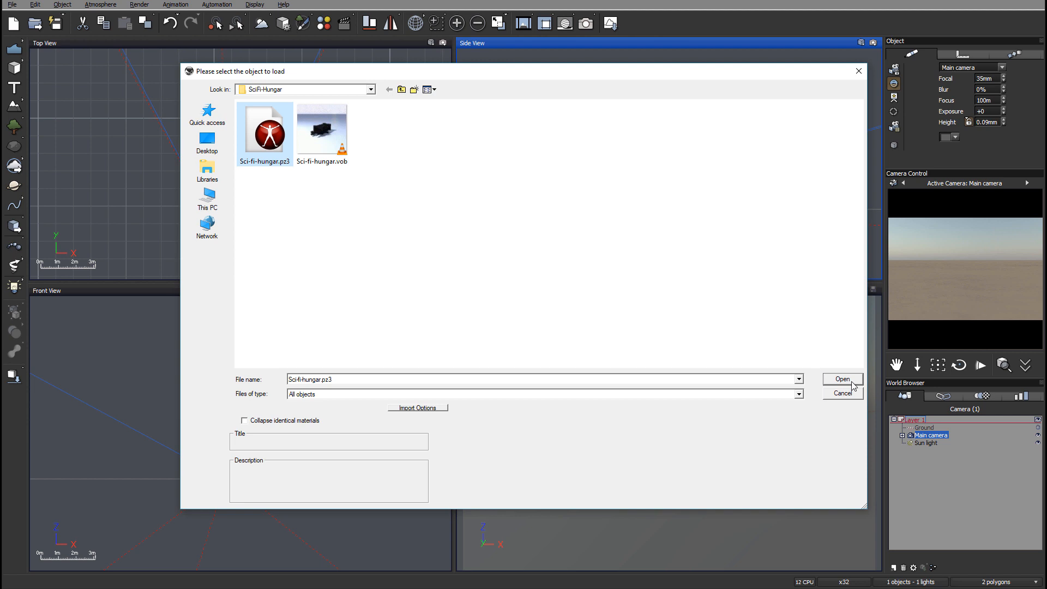
click(840, 378)
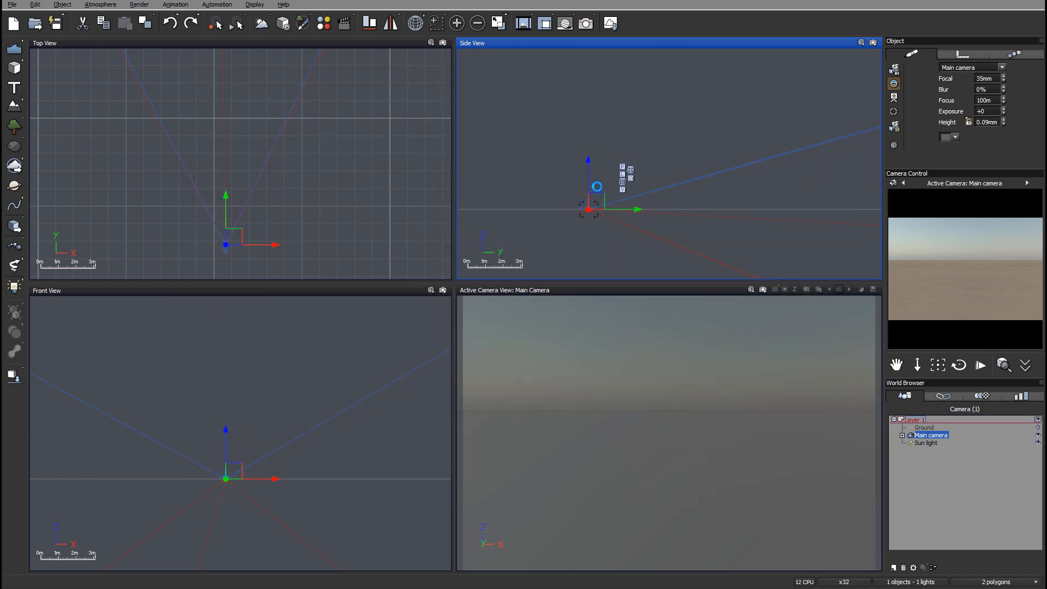
drag(596, 187, 664, 161)
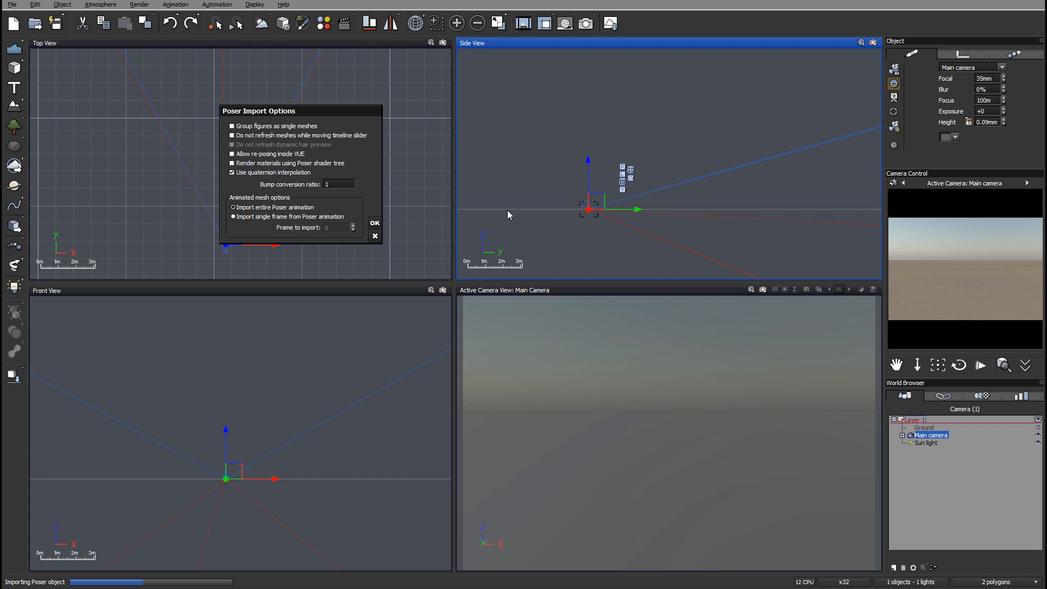
mouse_move(323, 211)
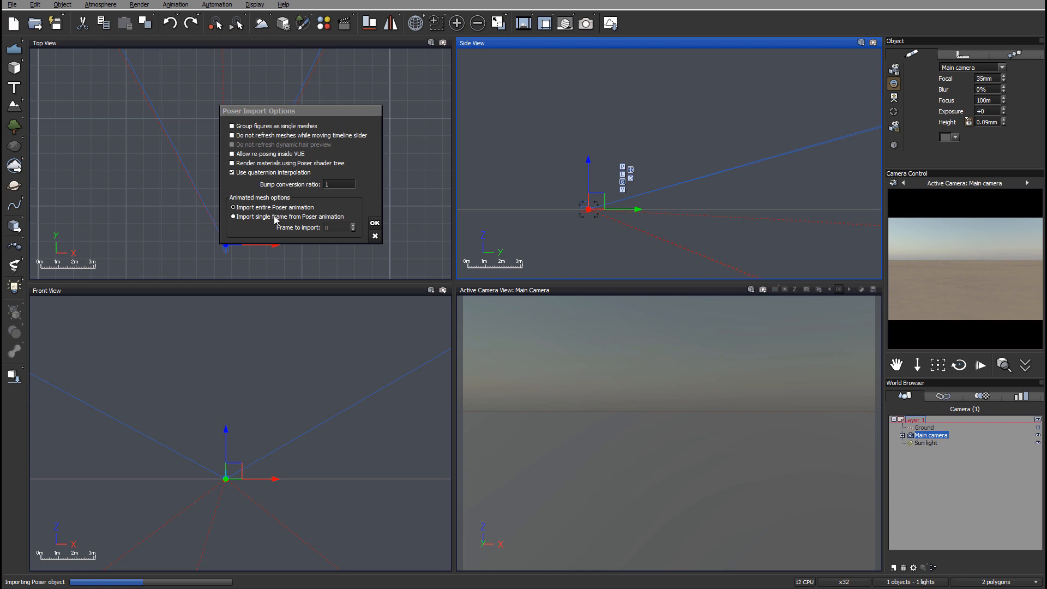
Choose 'Import entire Poser animation' in Poser Import Options and confirm the import.
click(233, 208)
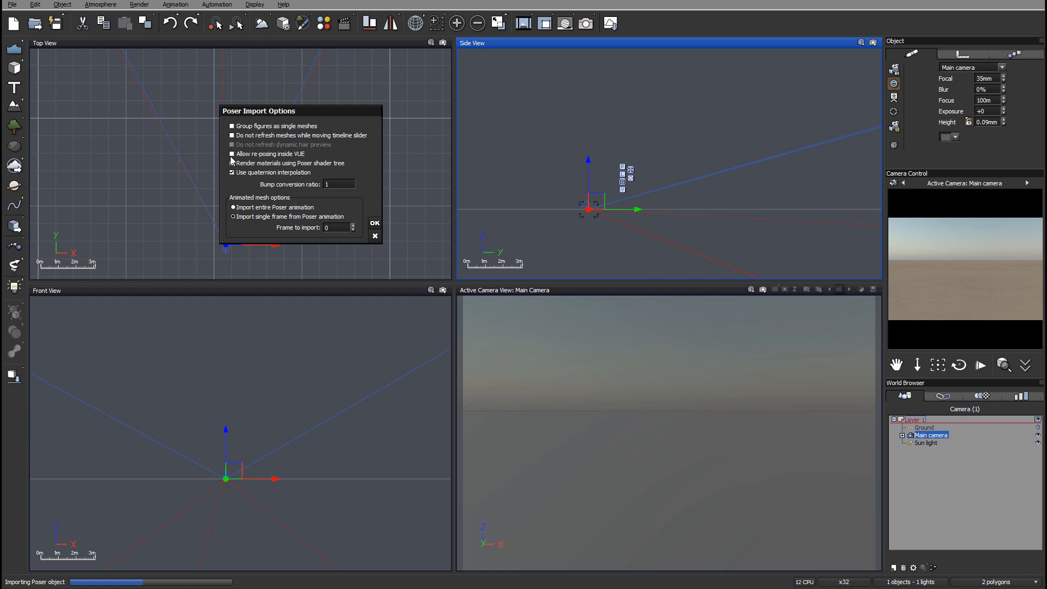
mouse_move(320, 162)
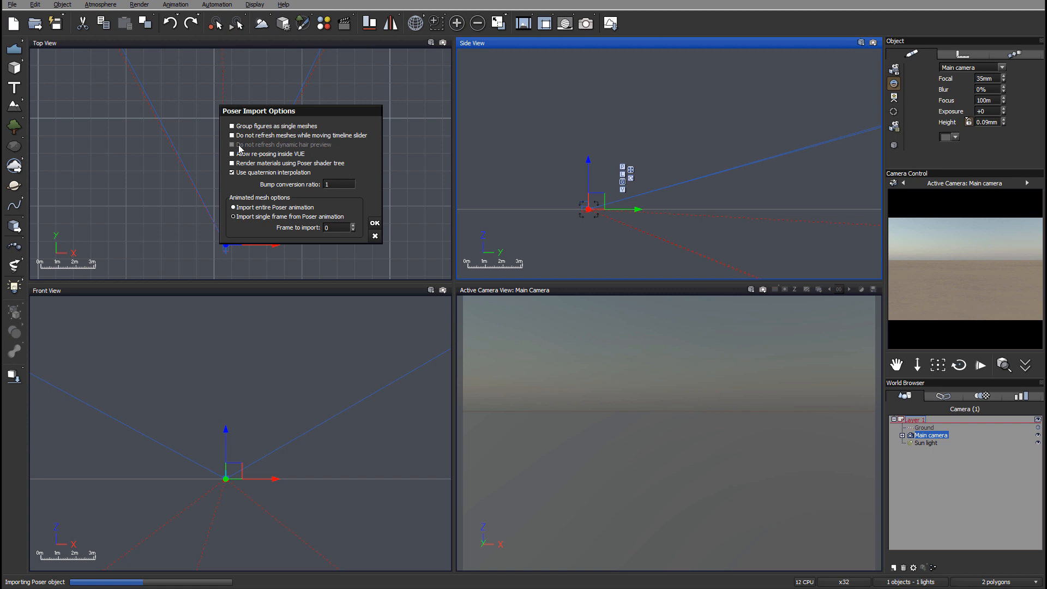
mouse_move(240, 152)
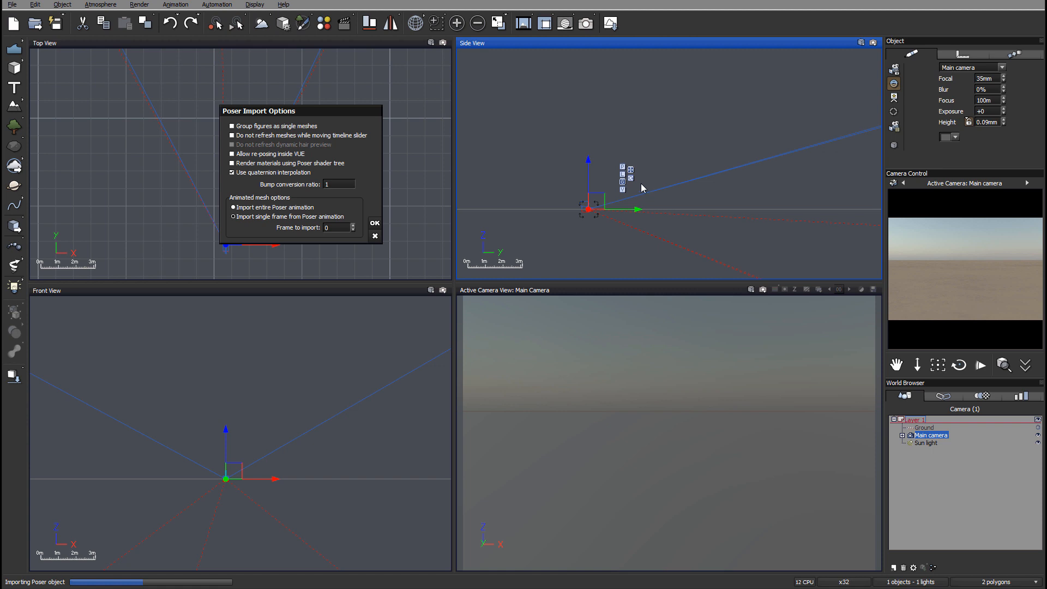
mouse_move(657, 207)
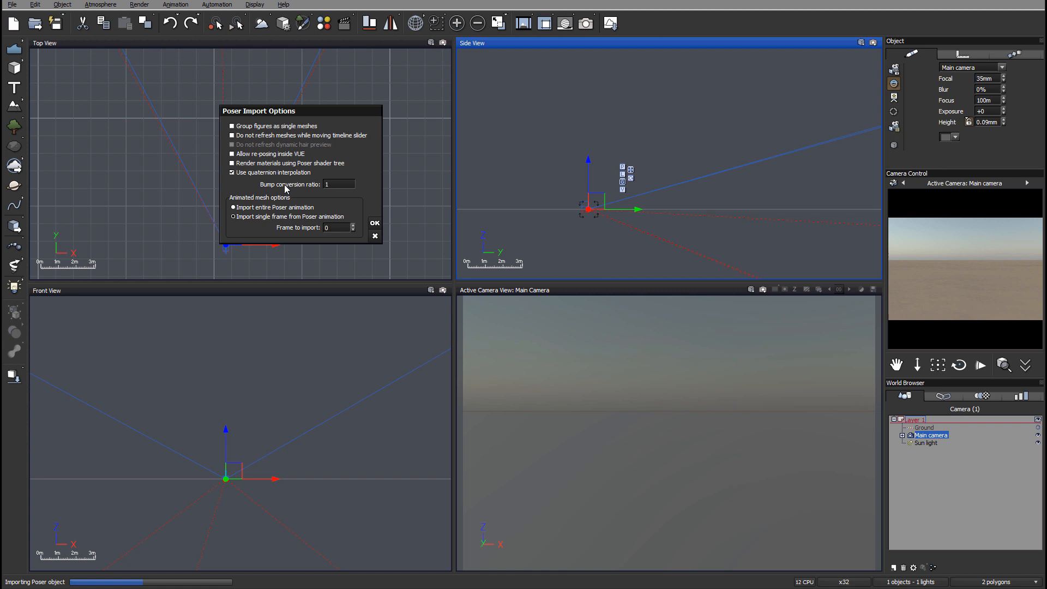
mouse_move(292, 171)
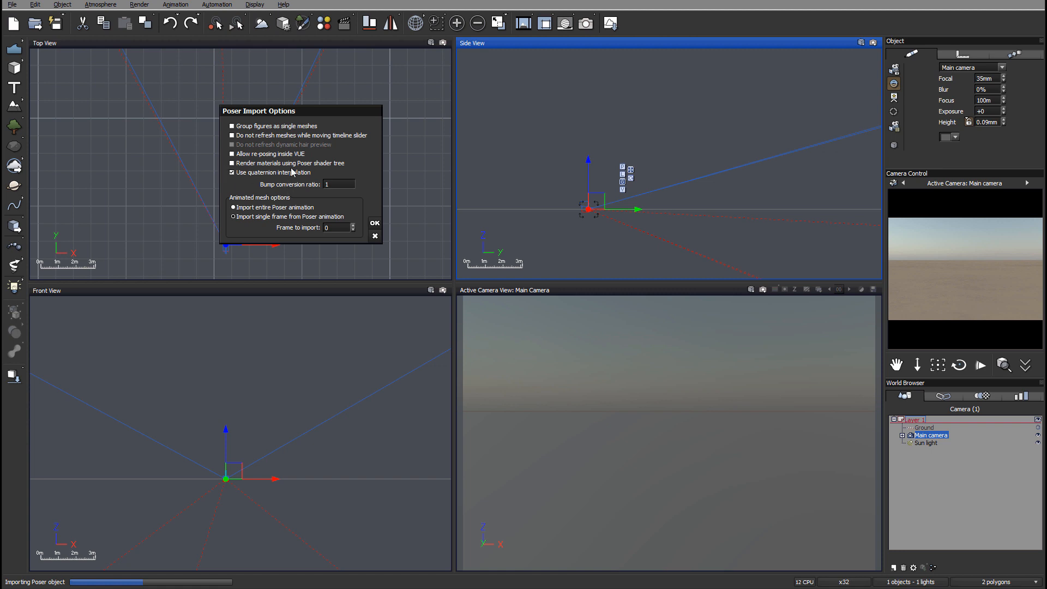
click(374, 222)
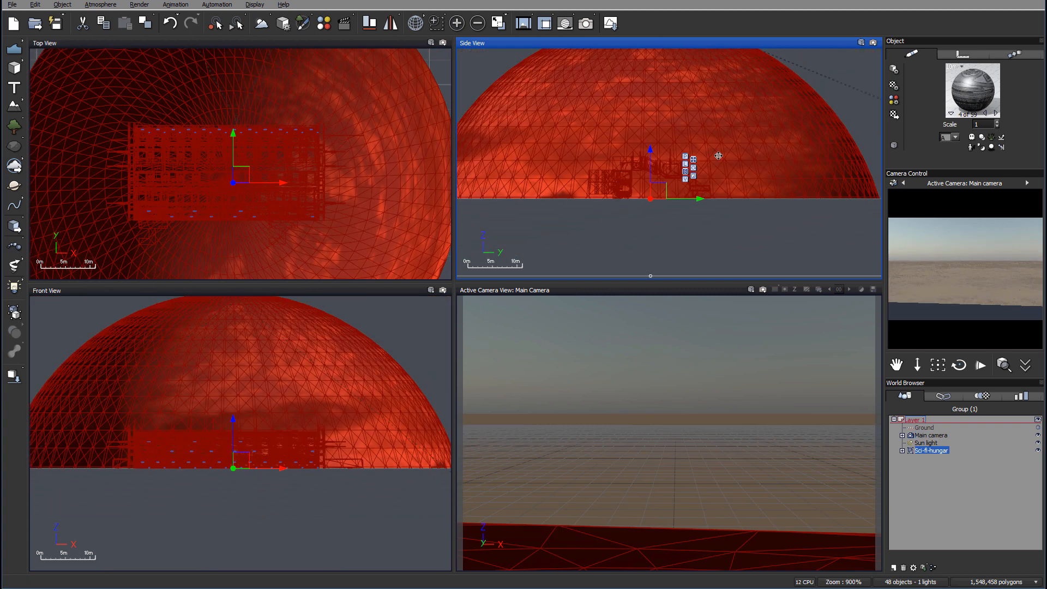
Locate the sky dome sphere inside the hangar group in the World Browser.
scroll(down, 3)
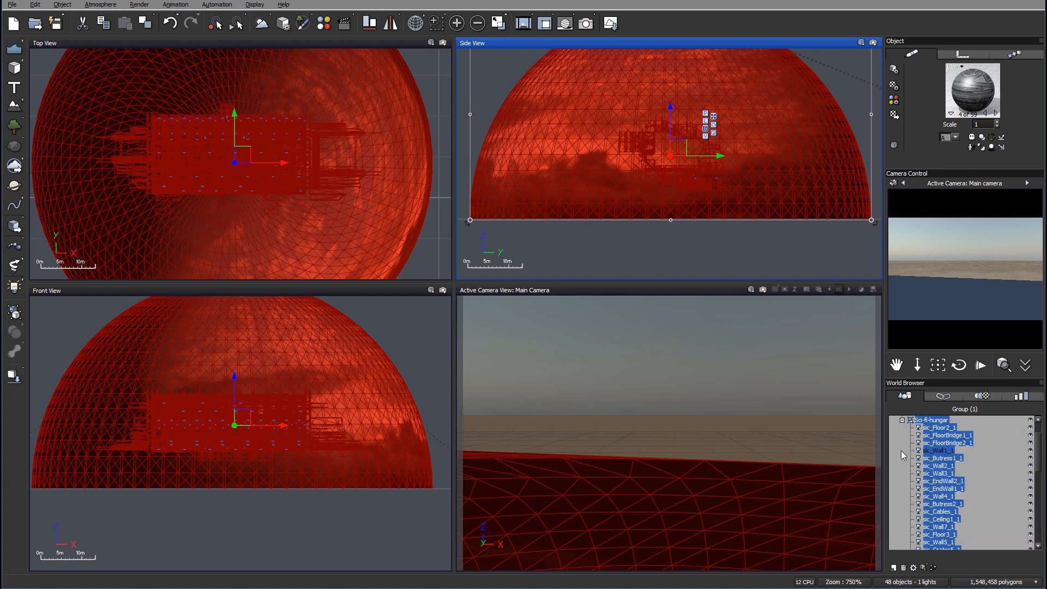
scroll(down, 3)
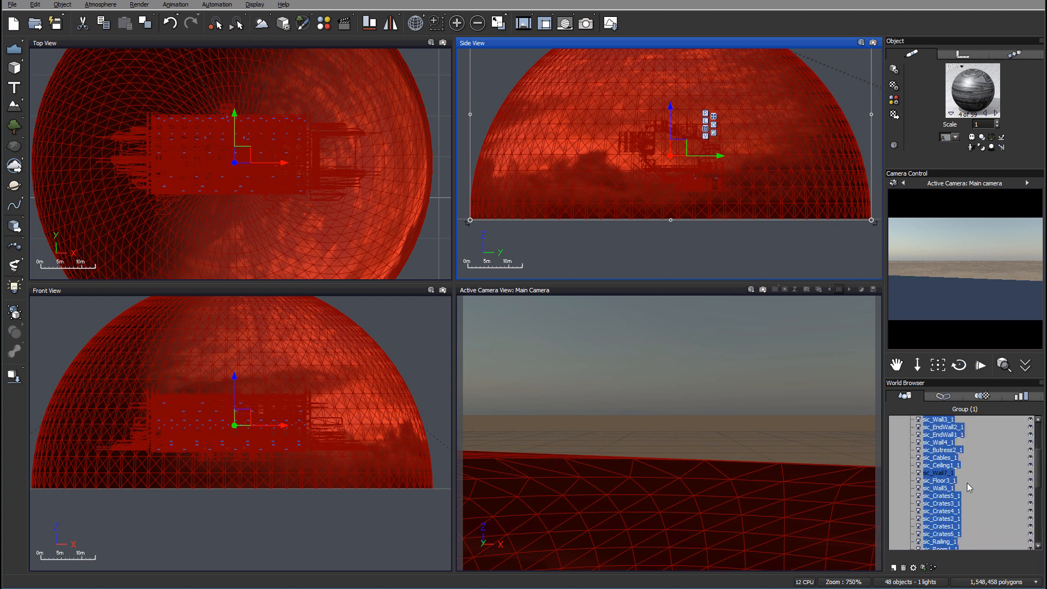
scroll(down, 3)
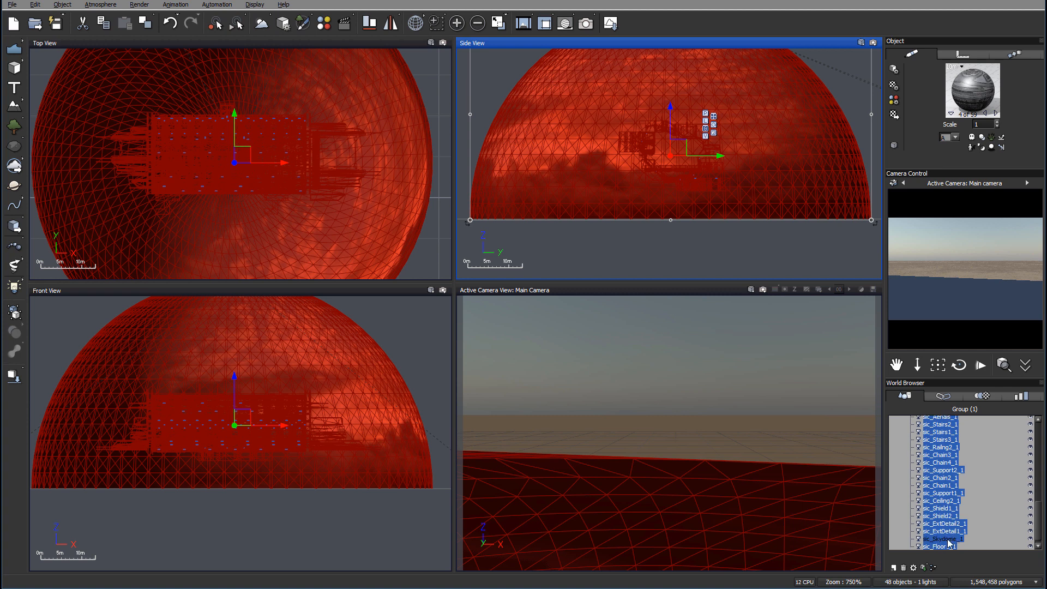
click(942, 539)
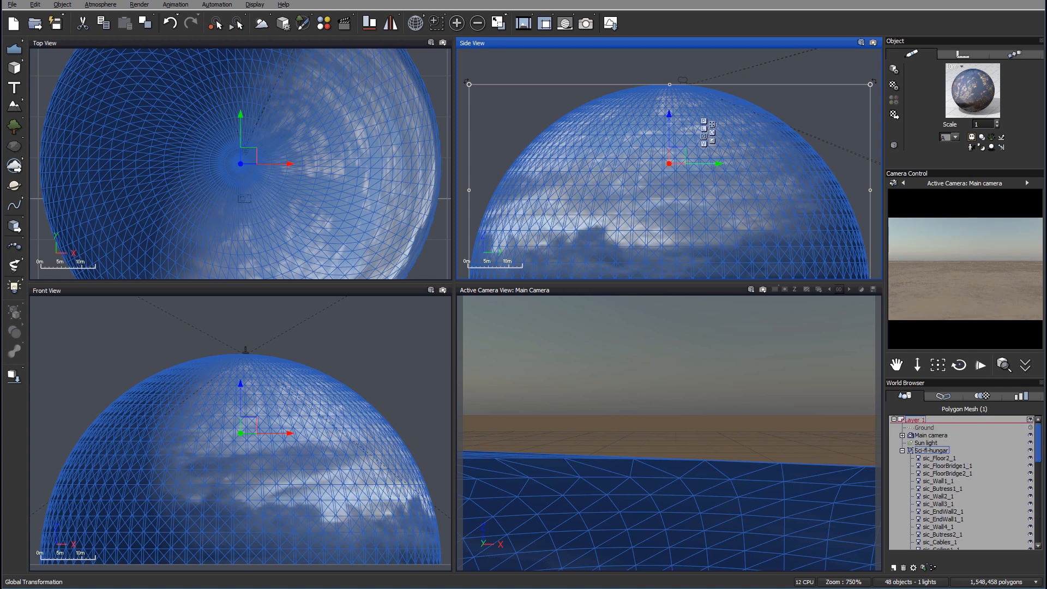
click(930, 450)
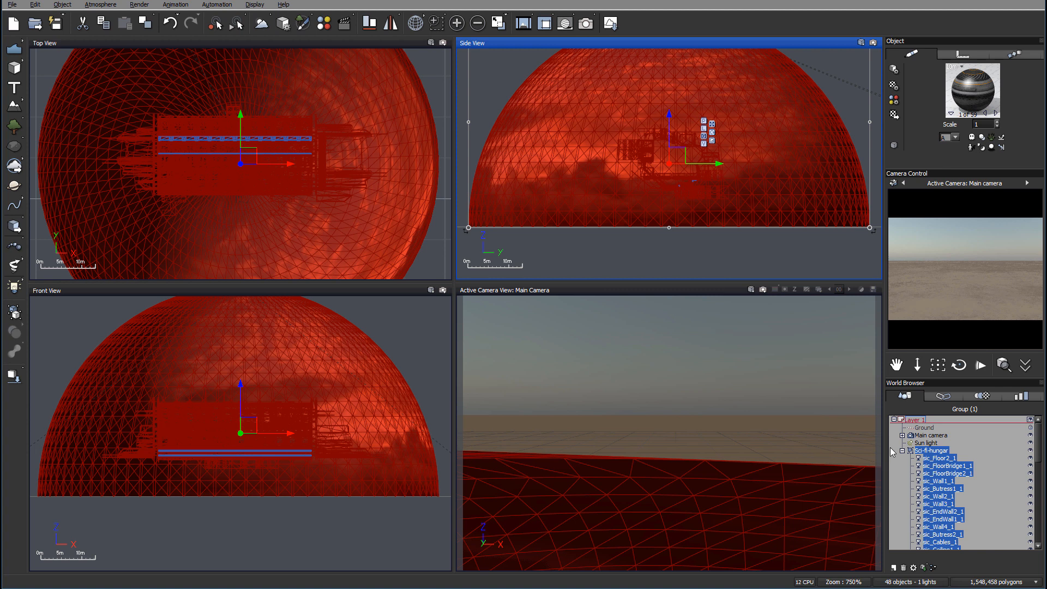
Select the sky dome sphere again and hide it so only the hangar shows.
scroll(down, 3)
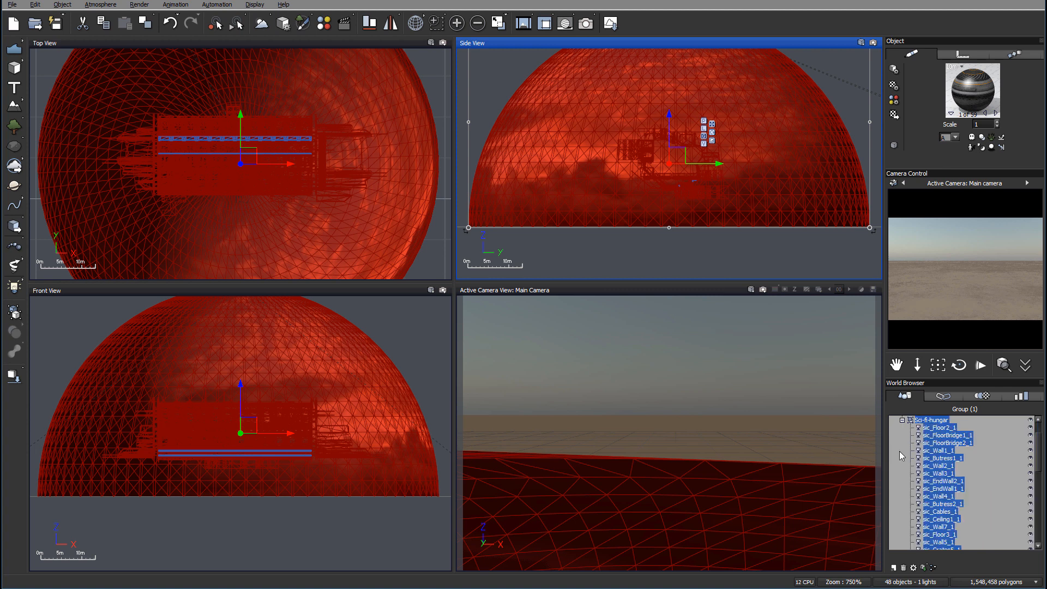
scroll(down, 3)
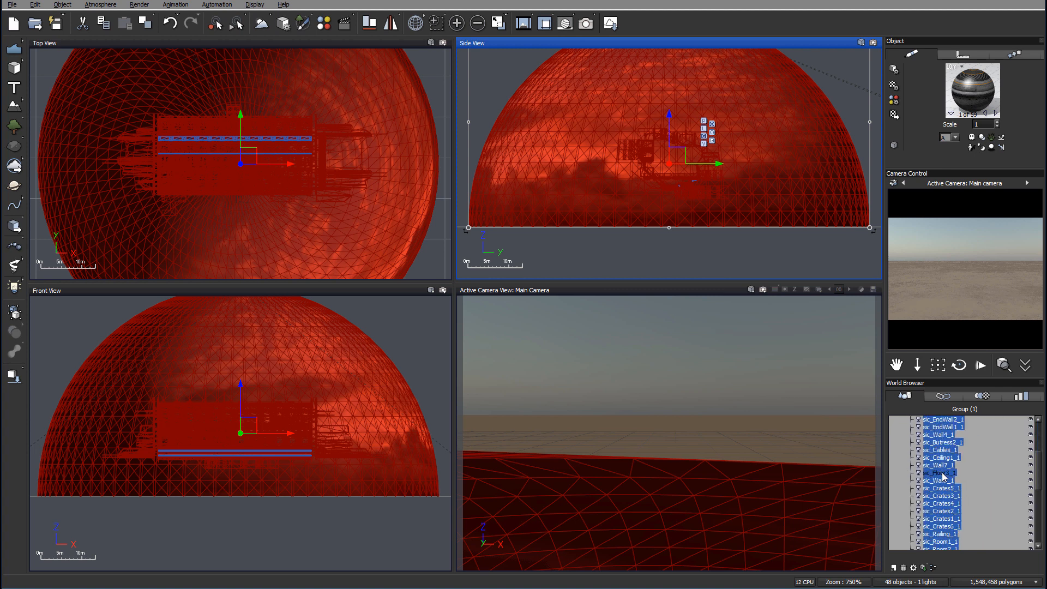
click(941, 539)
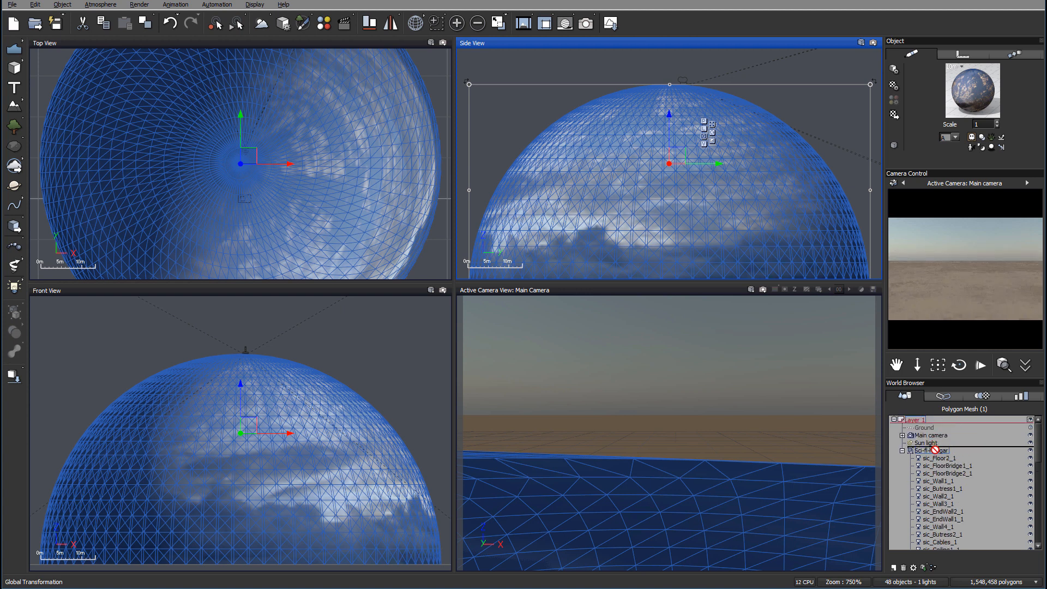
click(931, 451)
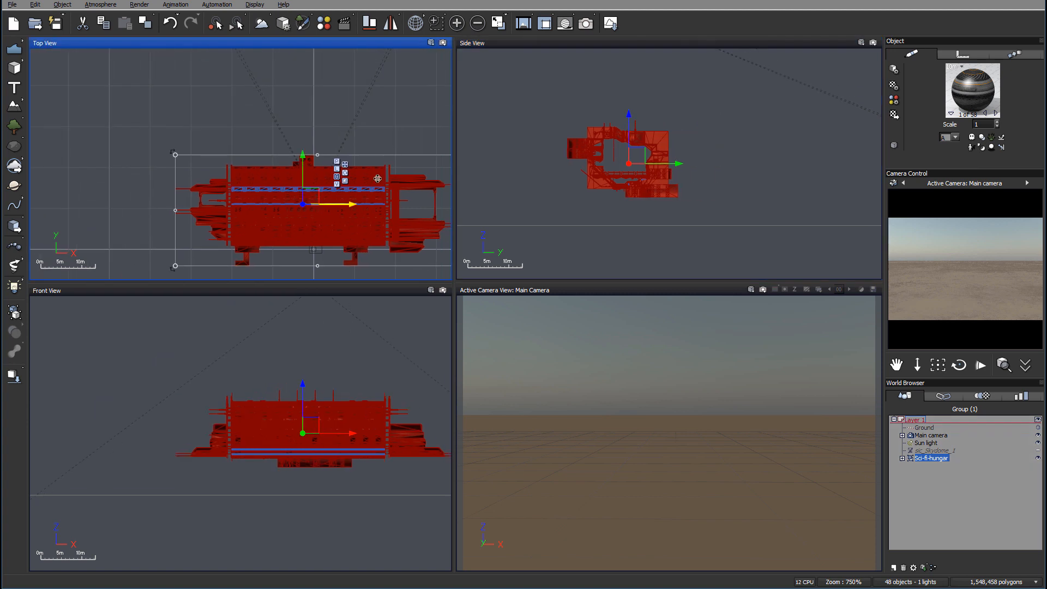
Rotate the hangar about a quarter turn and select the Main camera for its advanced options.
drag(303, 204, 271, 230)
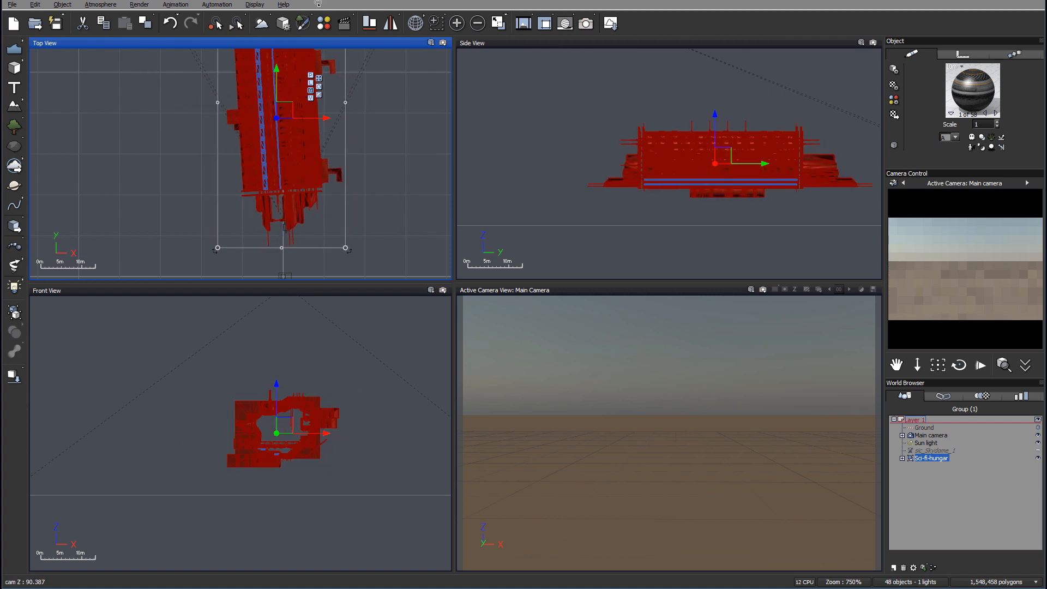
drag(276, 118, 288, 85)
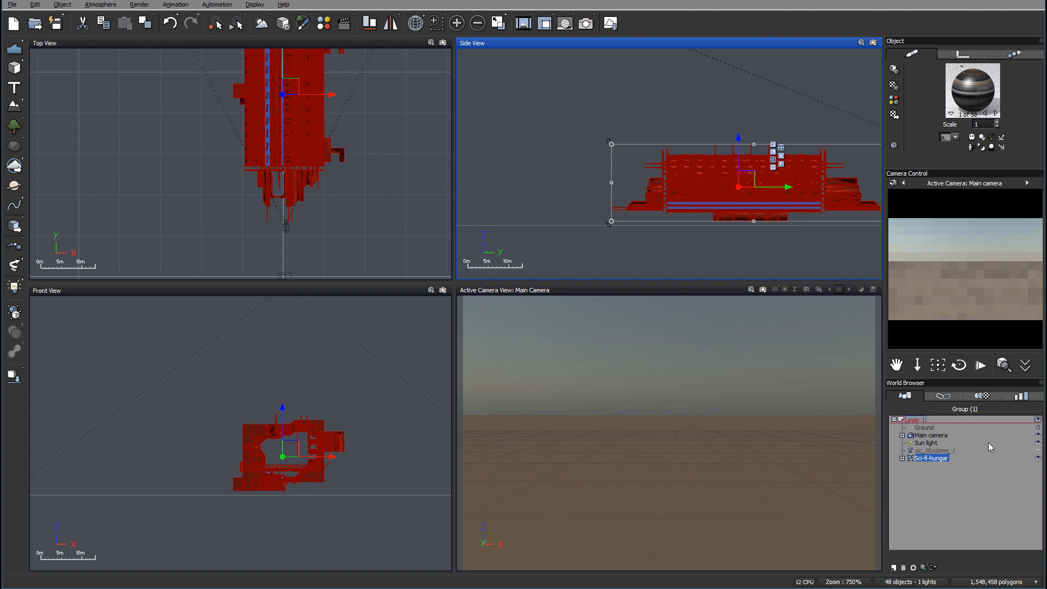
click(929, 435)
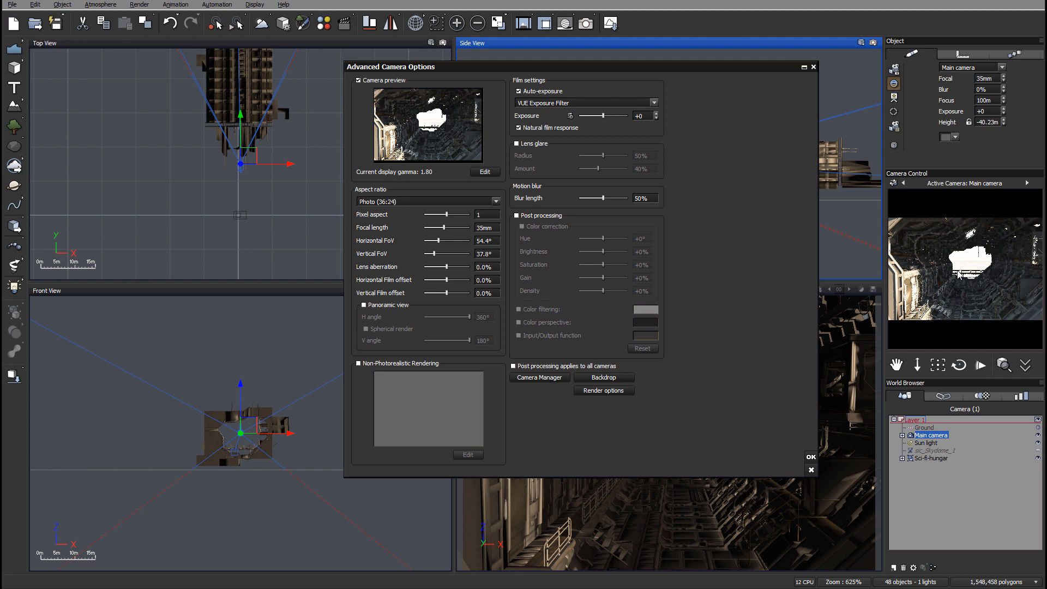
Switch off Auto-exposure in Advanced Camera Options and confirm.
click(518, 90)
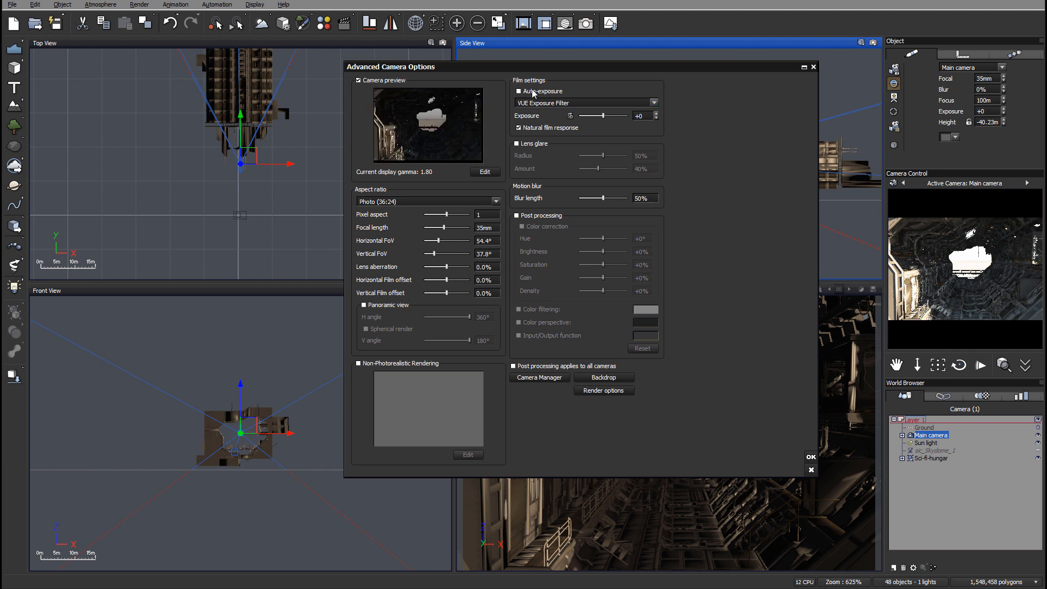
mouse_move(751, 287)
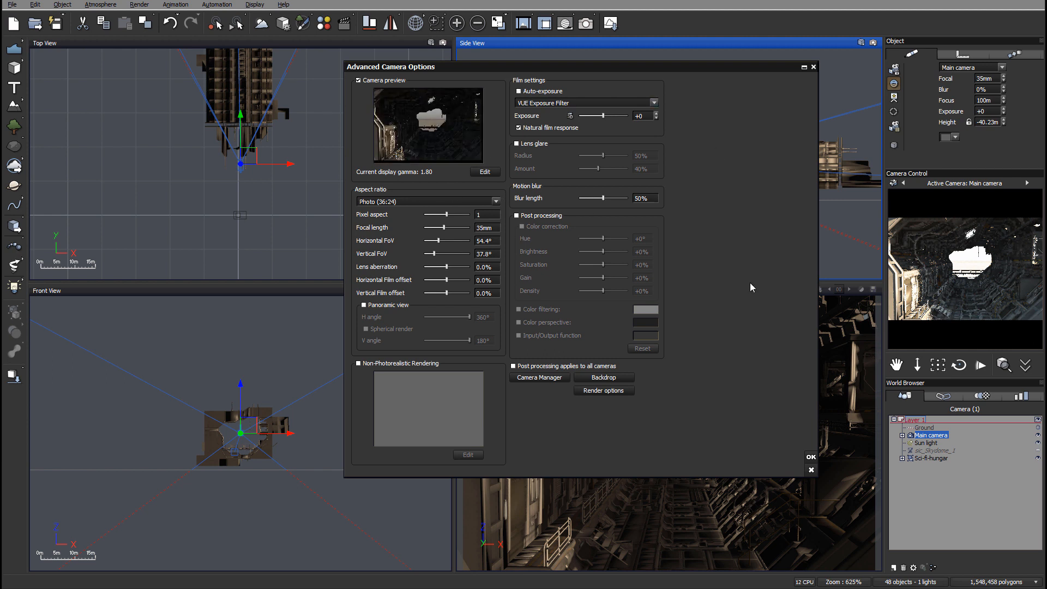
mouse_move(727, 349)
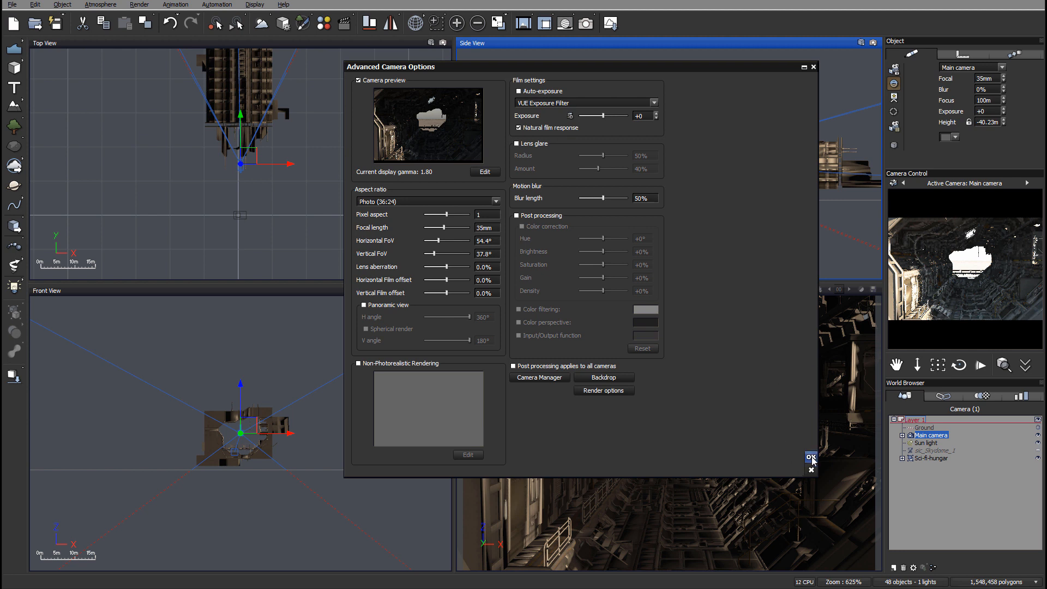
click(810, 458)
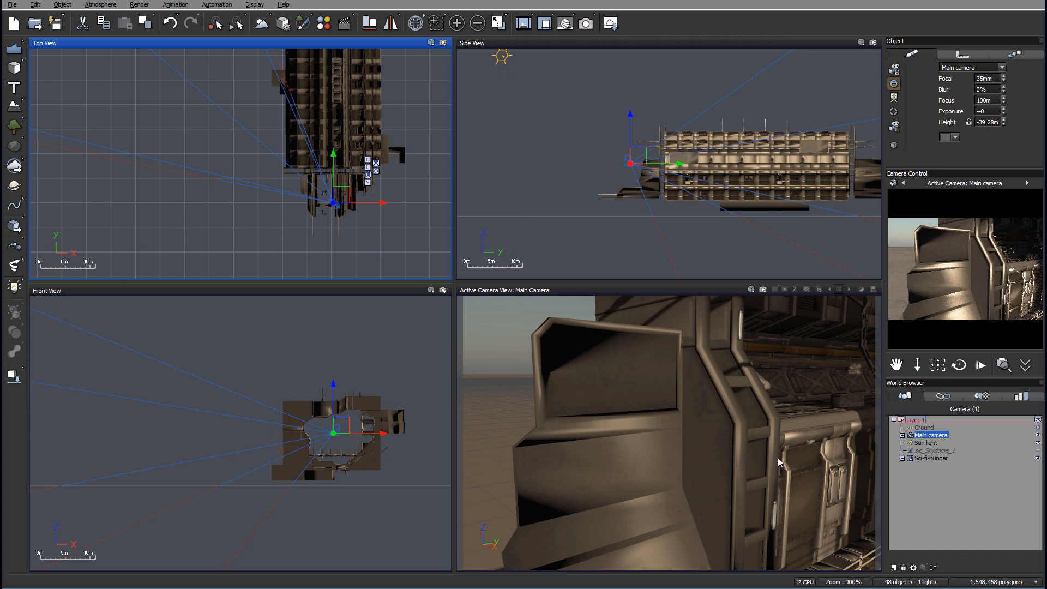
Edit the Sci-fi-hungar polygon mesh options and change its maximum smoothing angle.
click(930, 458)
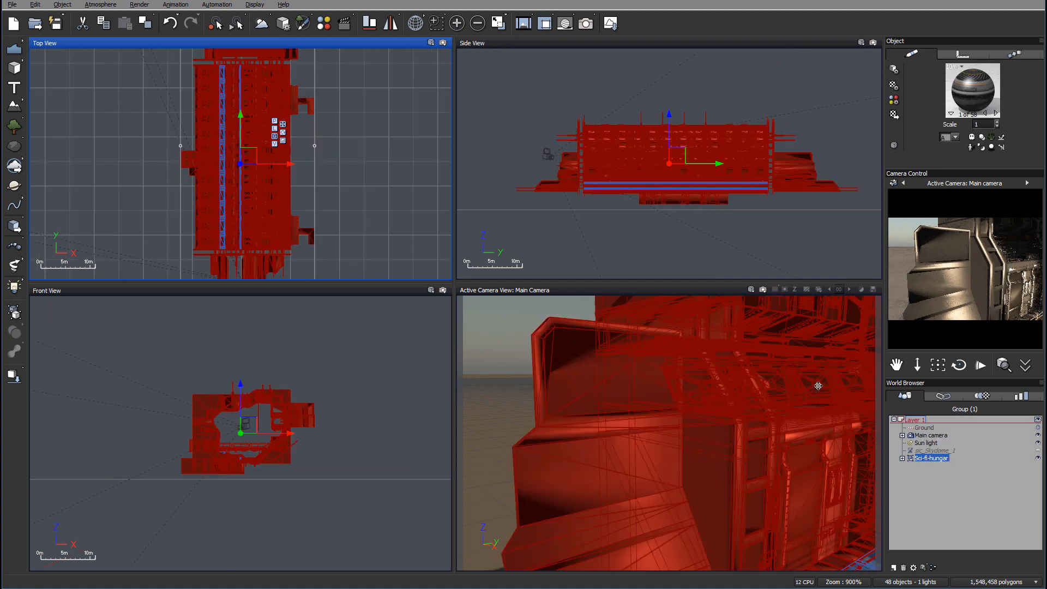
click(930, 458)
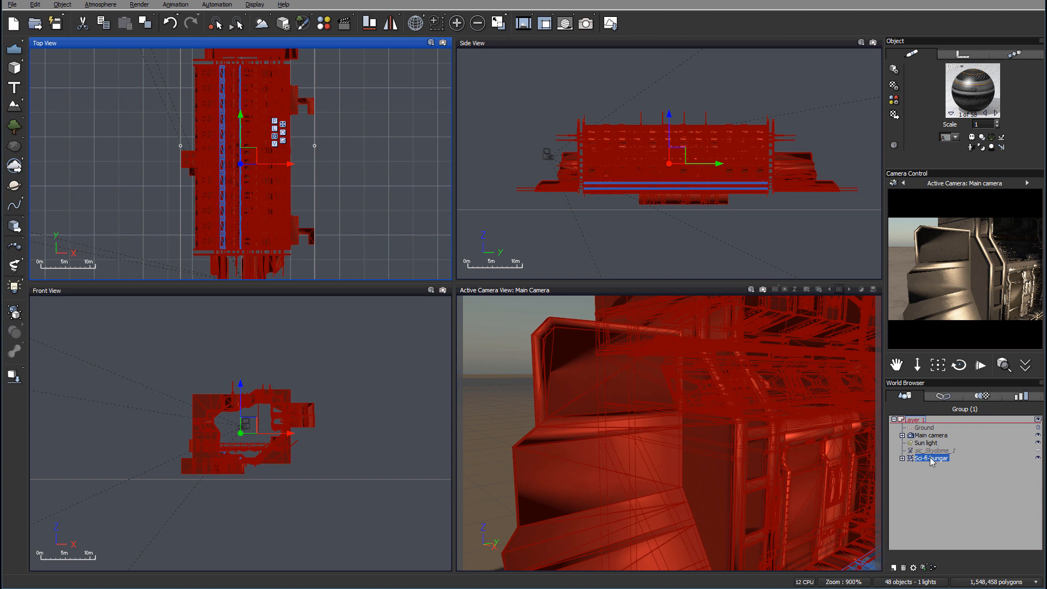
right_click(930, 458)
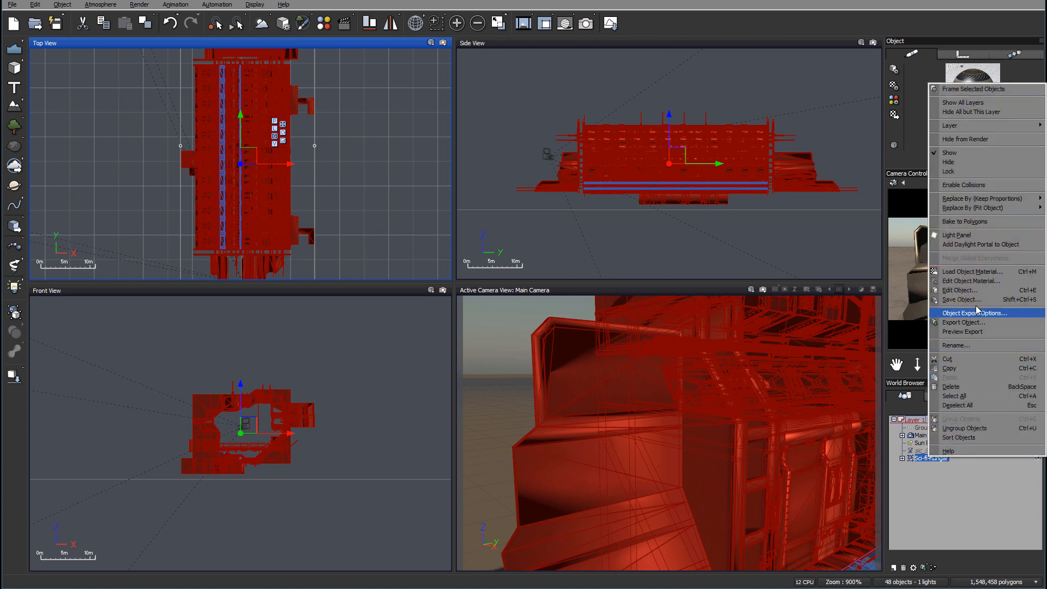
click(972, 313)
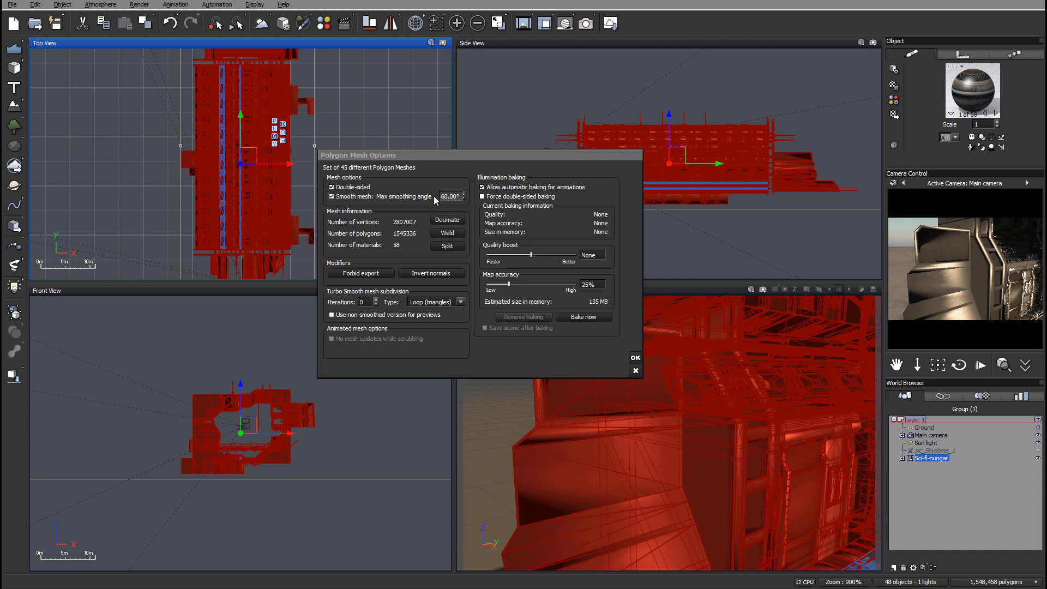
click(634, 357)
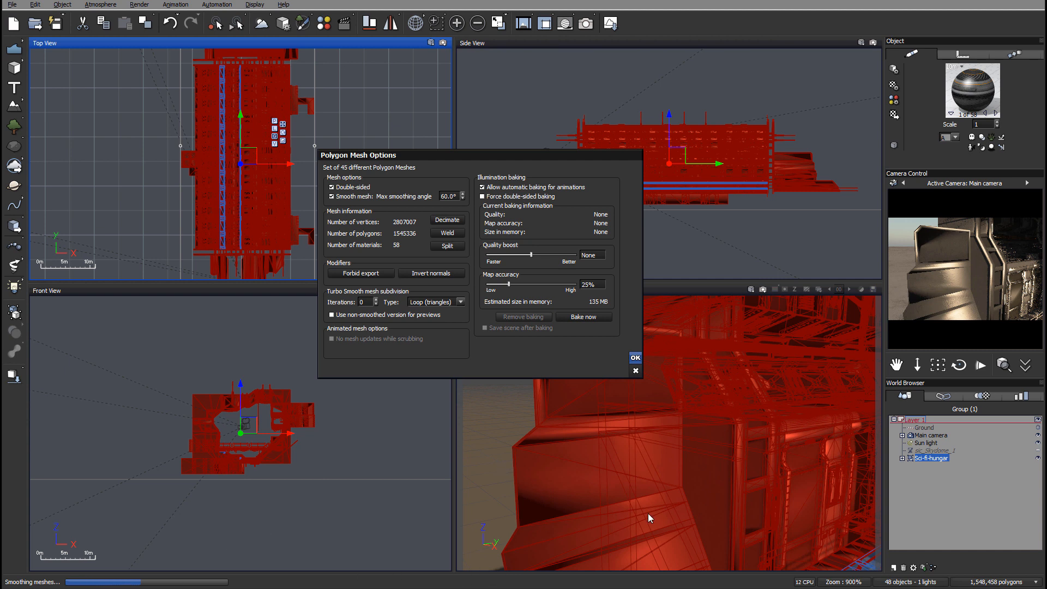
click(634, 357)
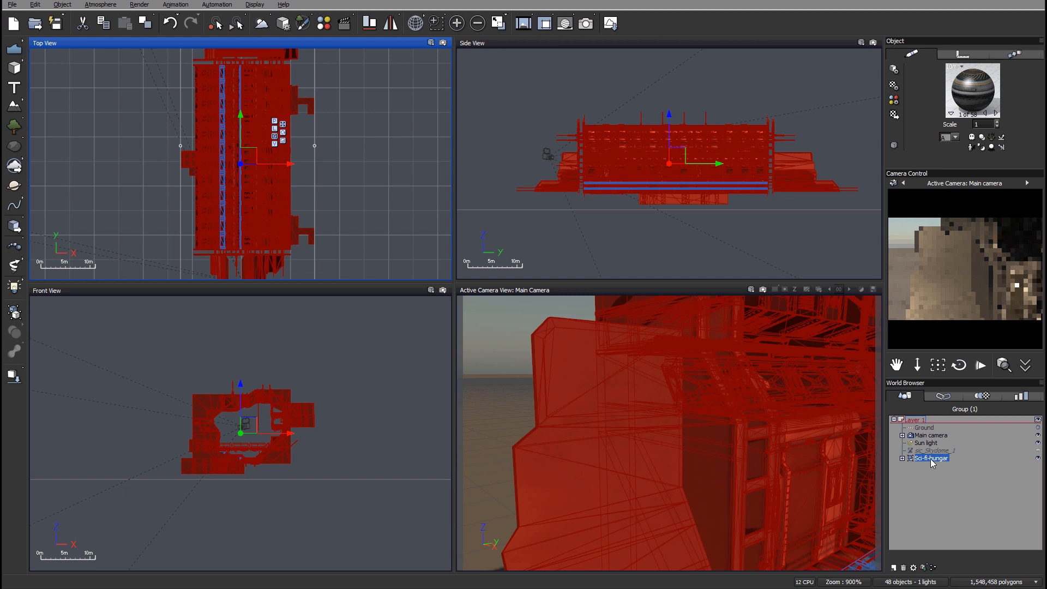
Reopen the mesh options and apply the 70 degree maximum smoothing angle.
right_click(930, 458)
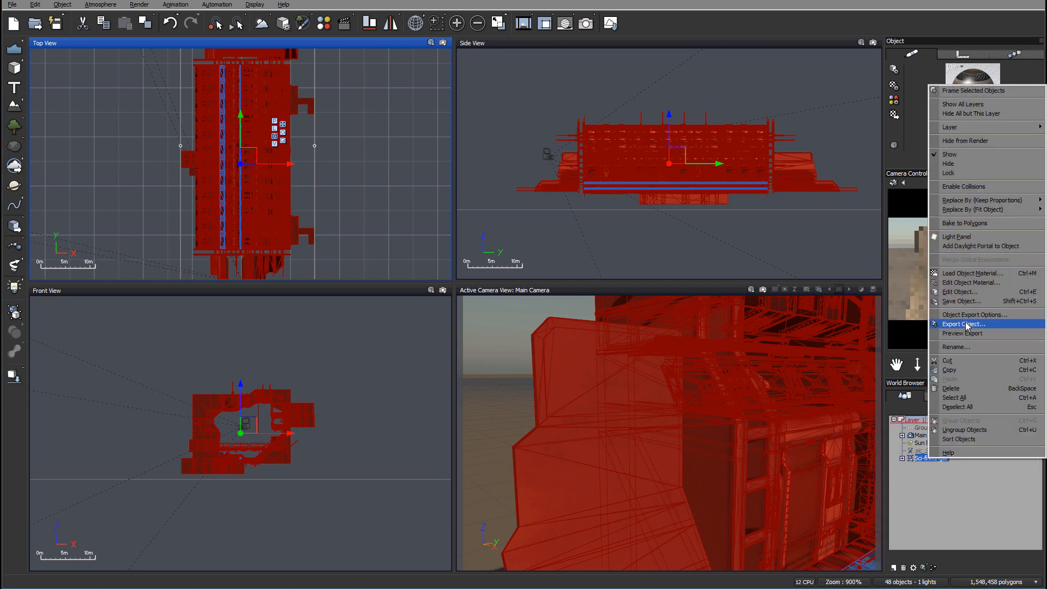
mouse_move(960, 292)
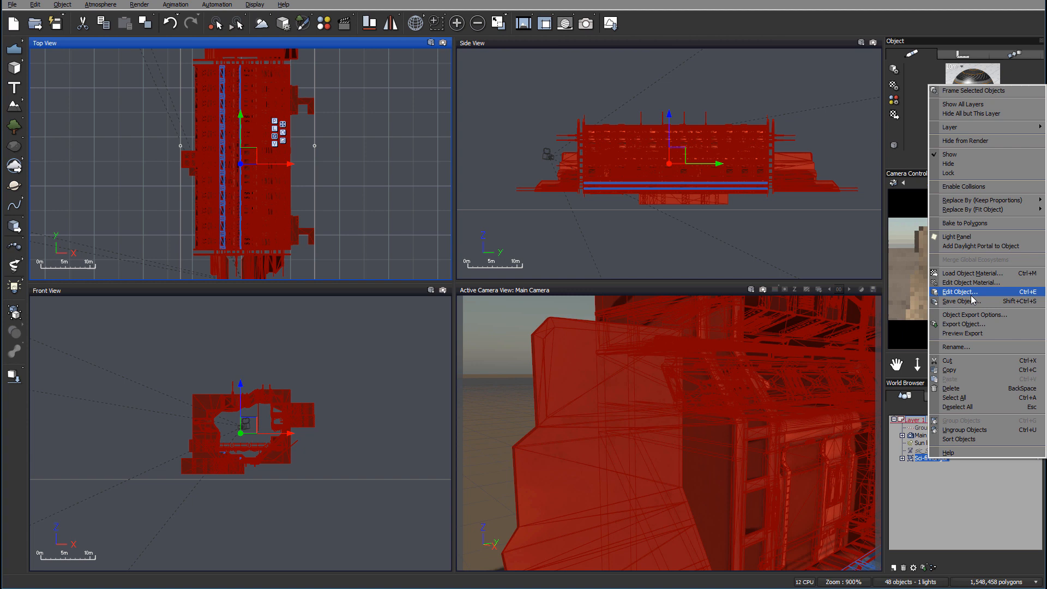
click(958, 292)
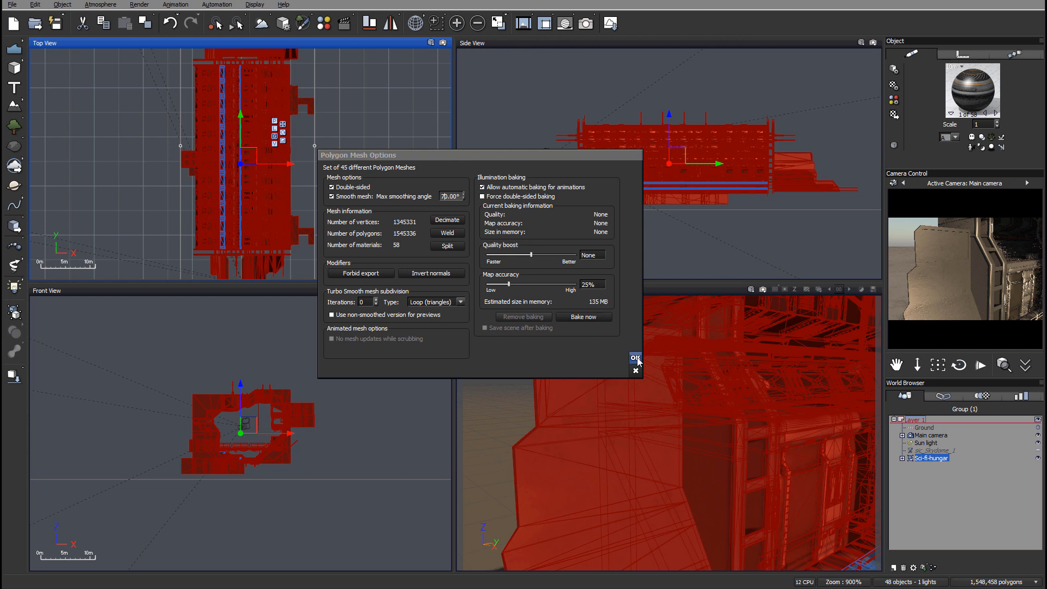
click(634, 357)
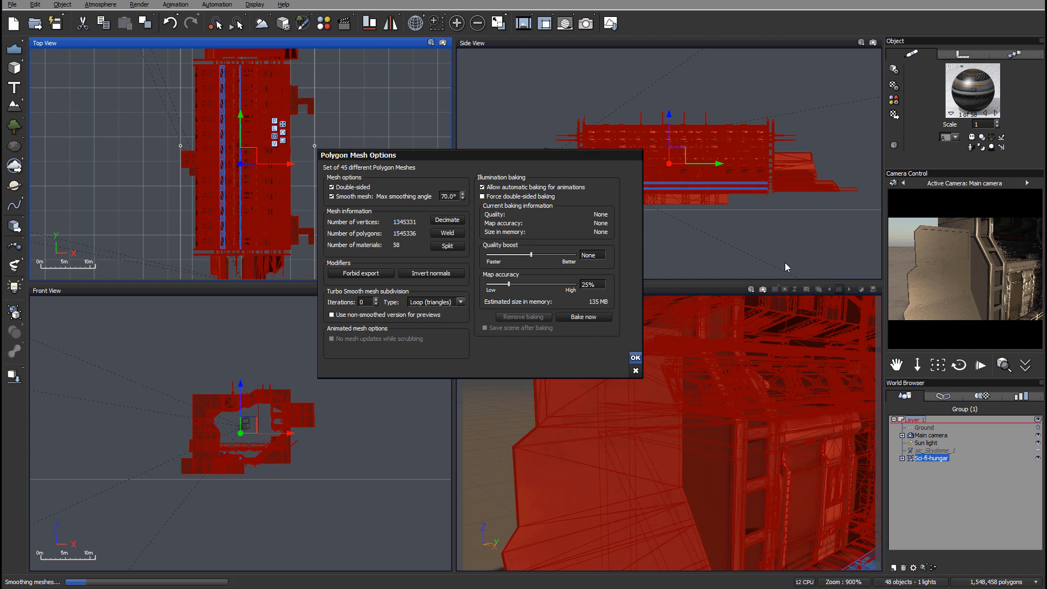
mouse_move(931, 310)
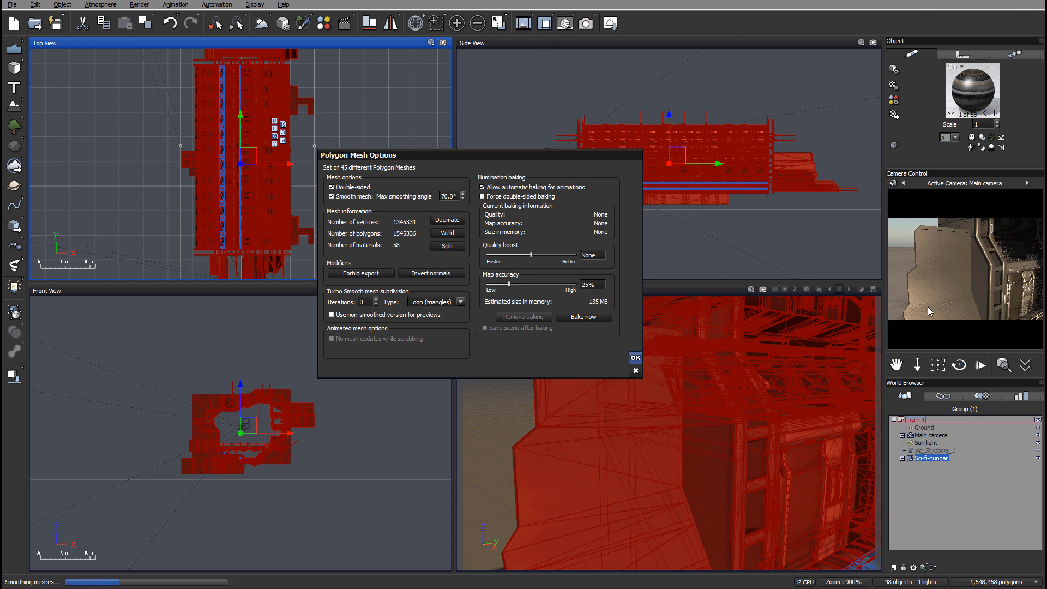
click(633, 357)
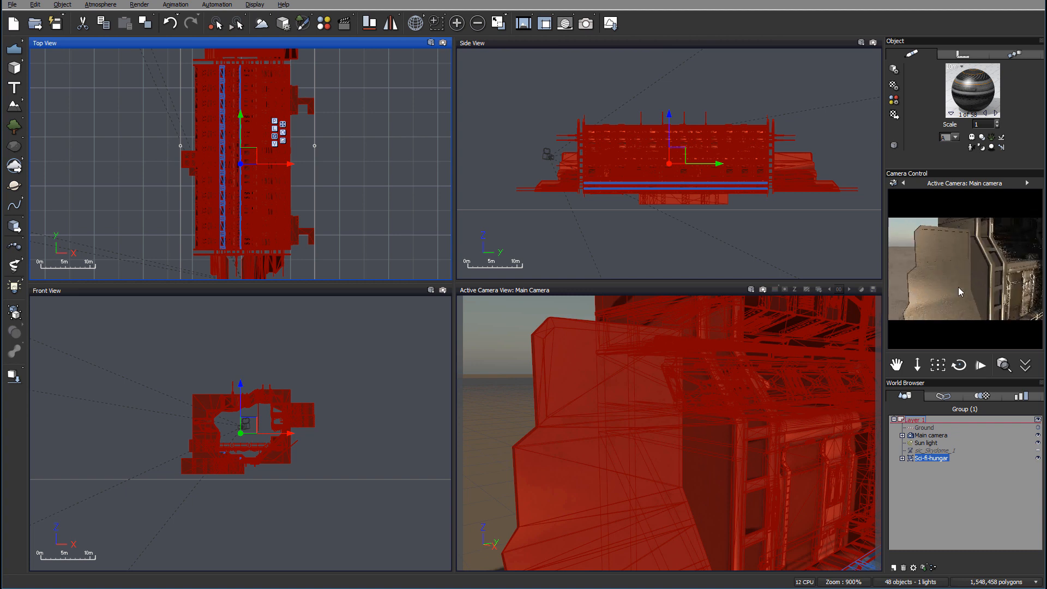
mouse_move(1012, 293)
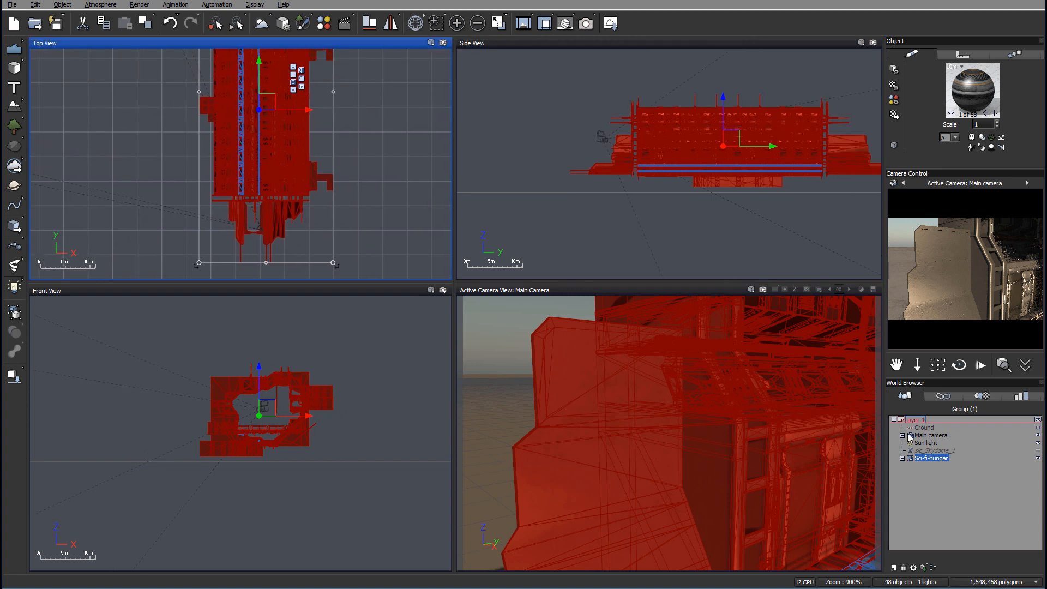
Set the hangar mesh's maximum smoothing angle to 60 degrees and apply it.
click(929, 435)
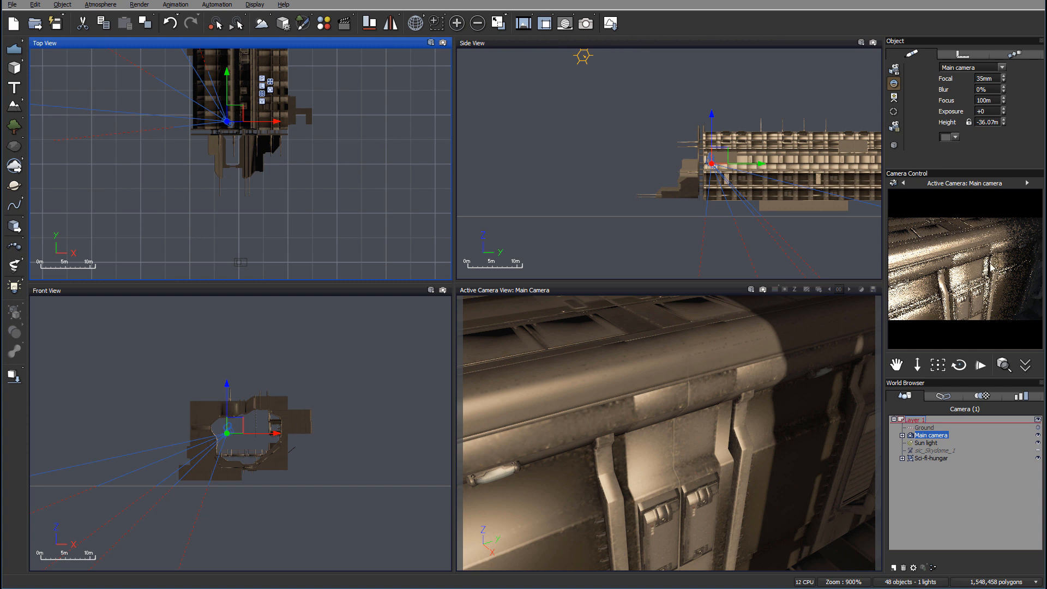
mouse_move(938, 454)
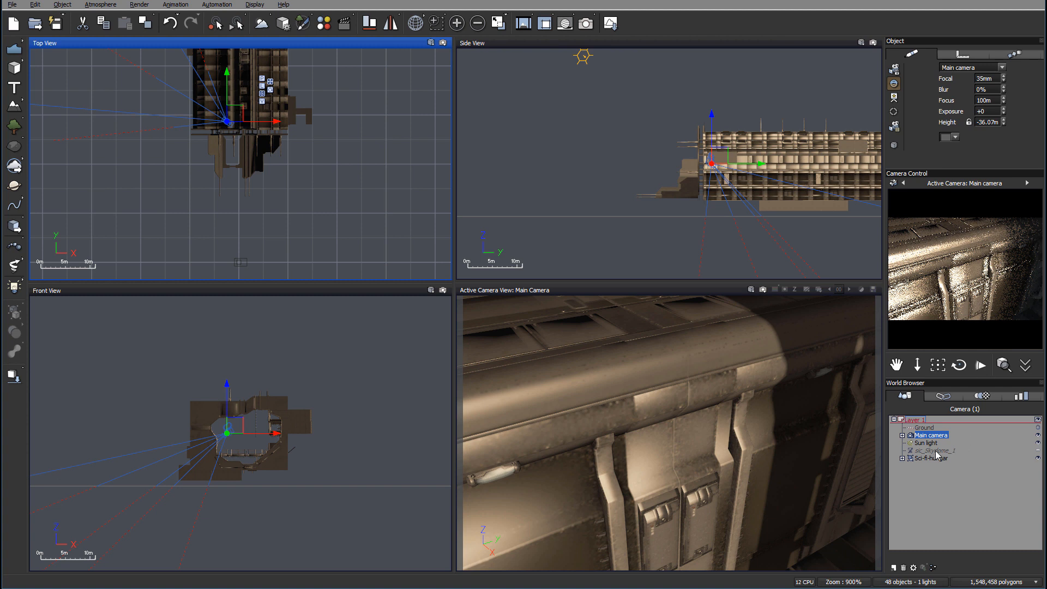
right_click(928, 458)
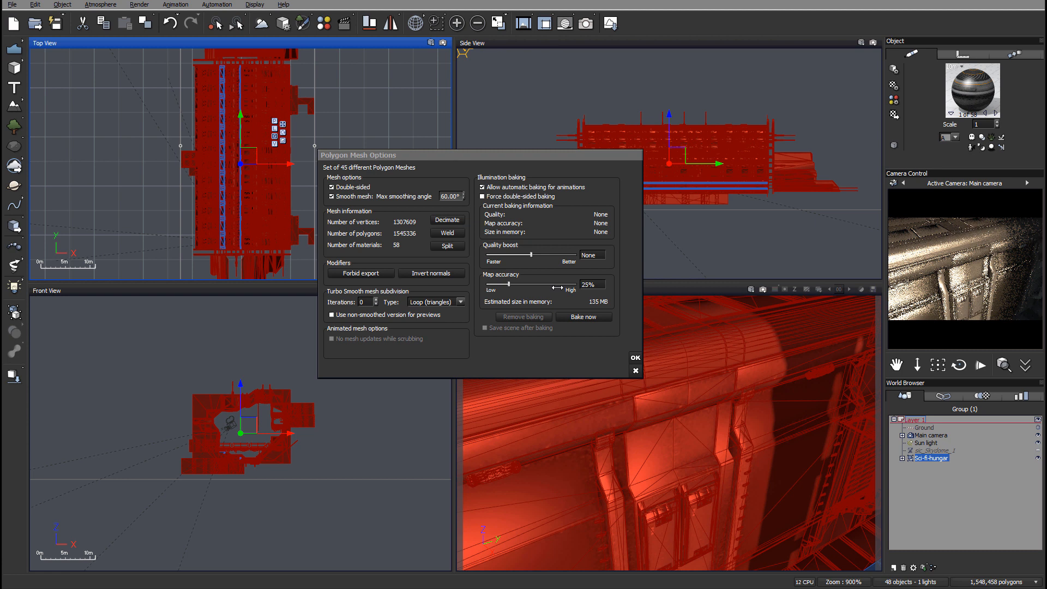
click(632, 358)
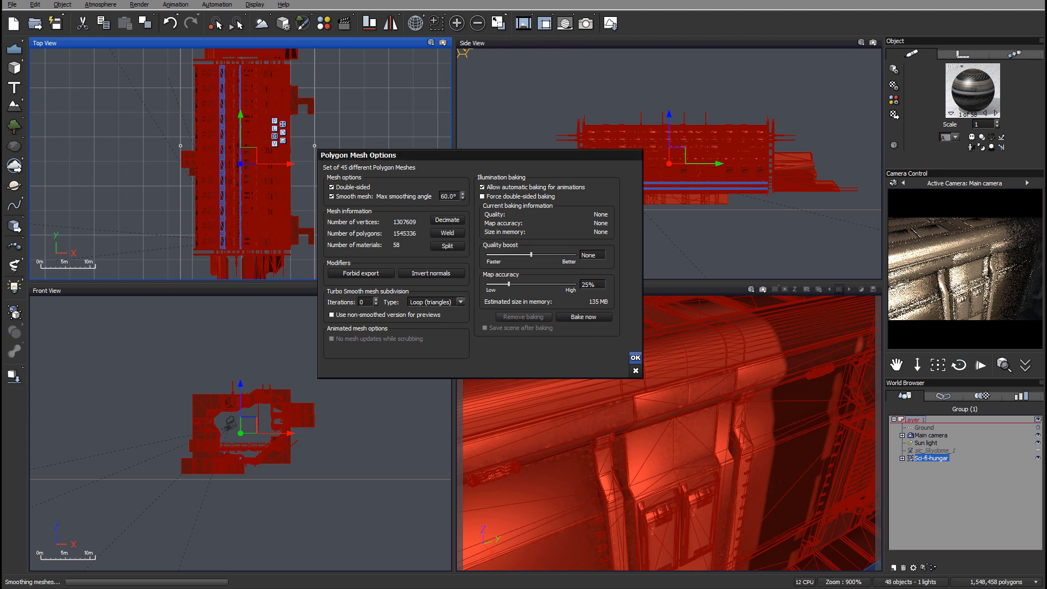
click(632, 358)
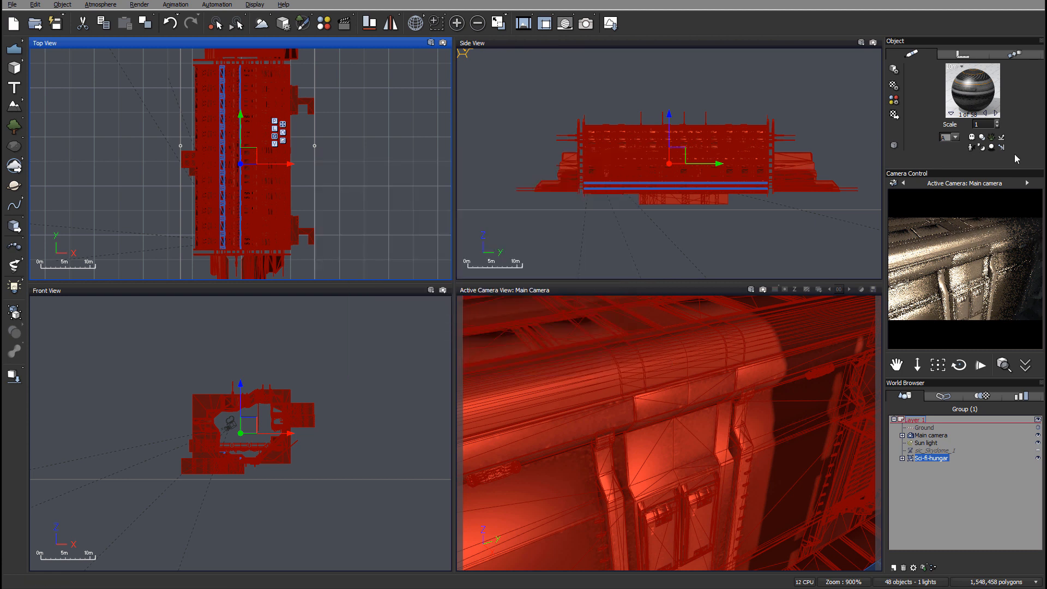
mouse_move(944, 260)
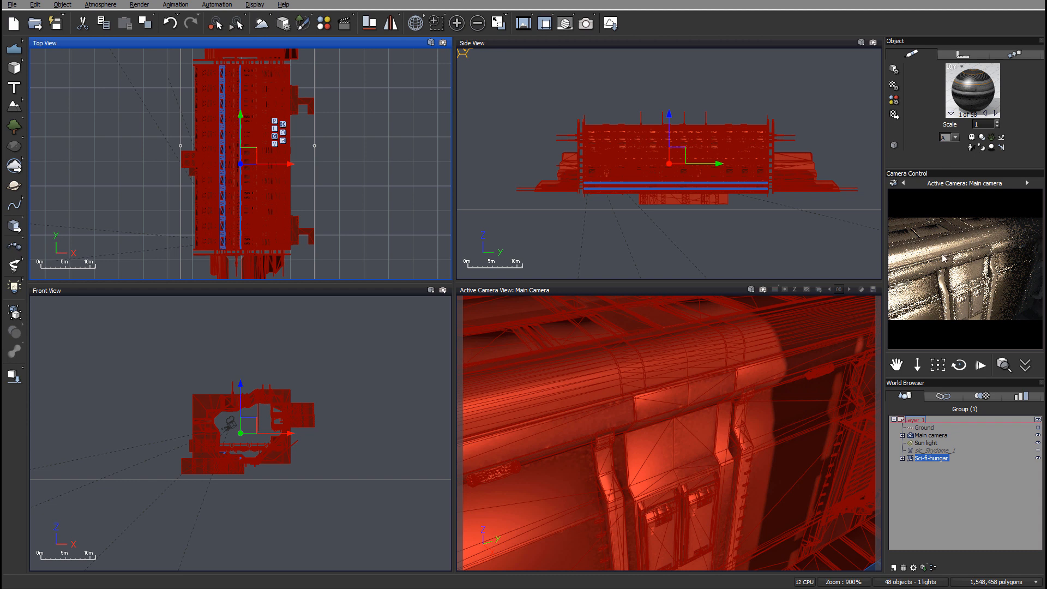
mouse_move(927, 281)
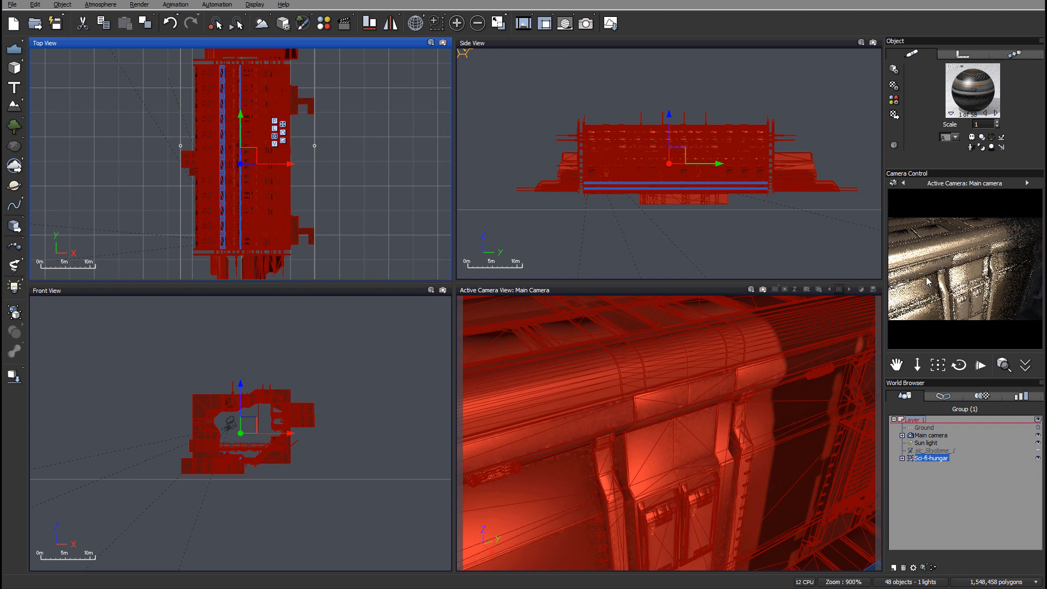
mouse_move(940, 252)
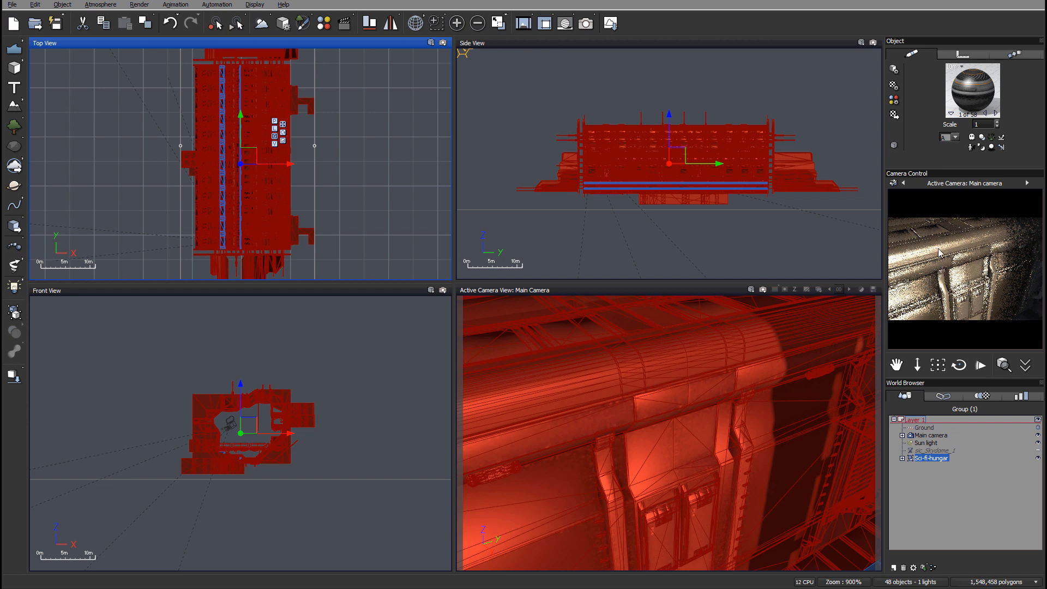
mouse_move(1021, 309)
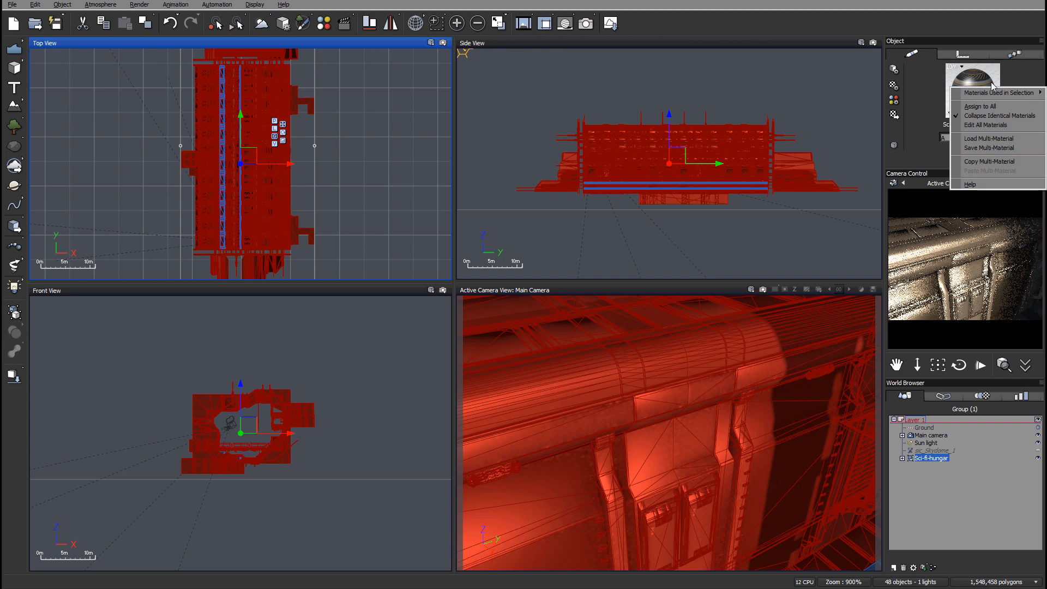
mouse_move(986, 124)
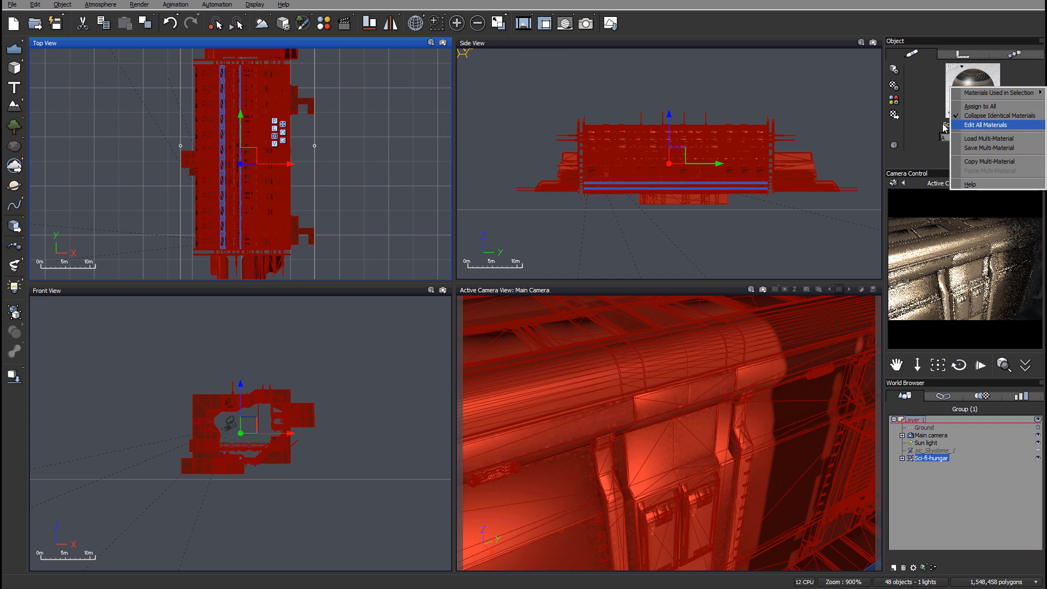
click(986, 124)
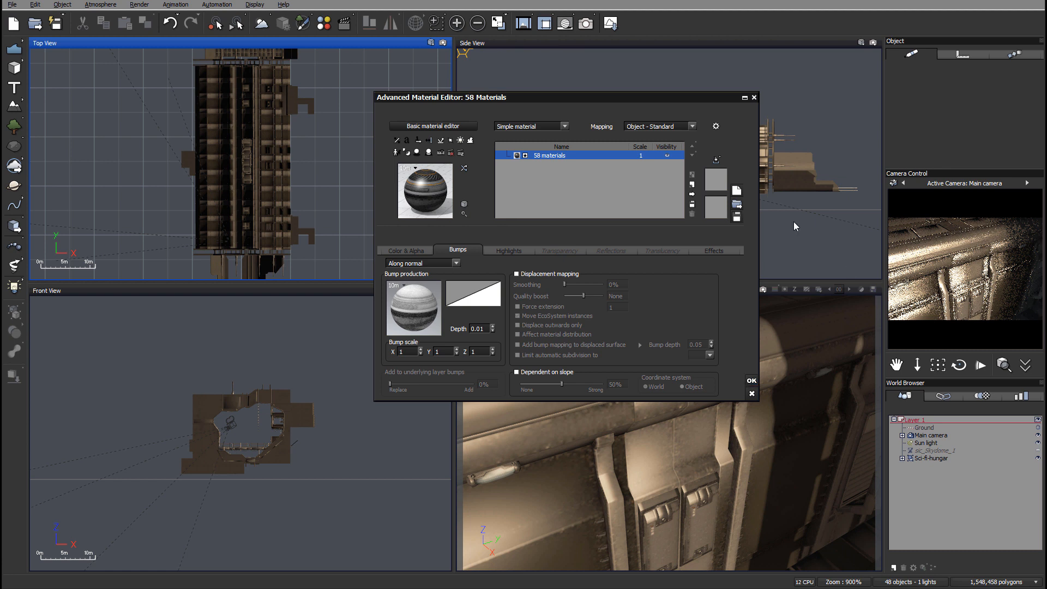
click(751, 379)
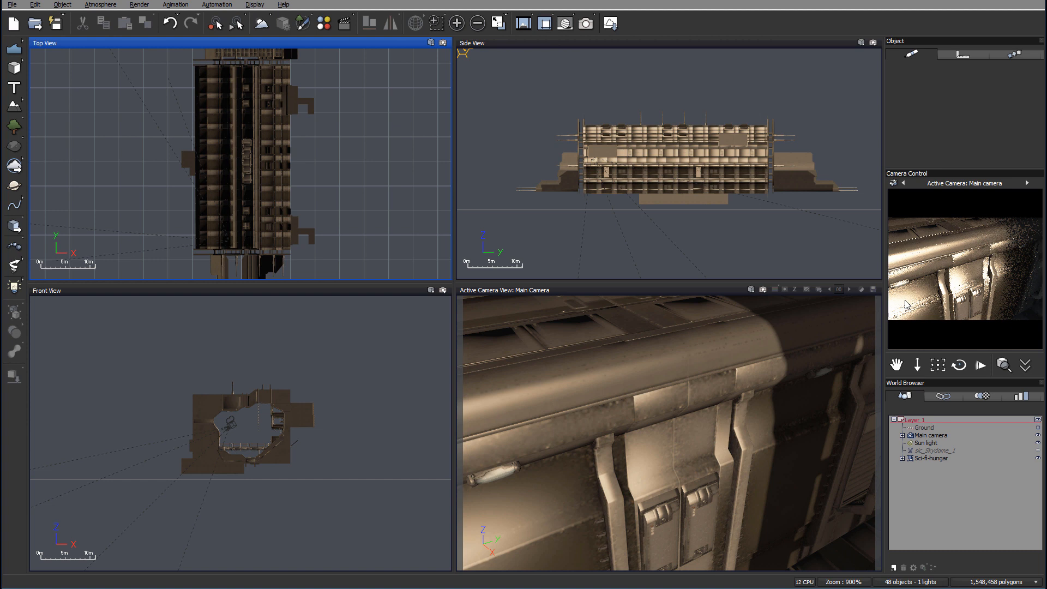
mouse_move(918, 280)
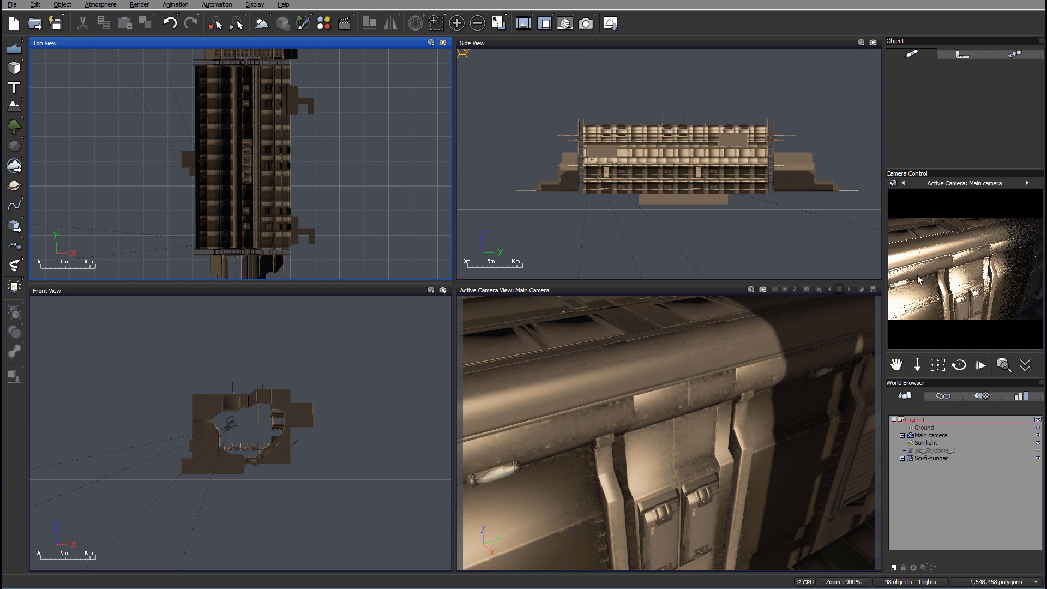
mouse_move(978, 283)
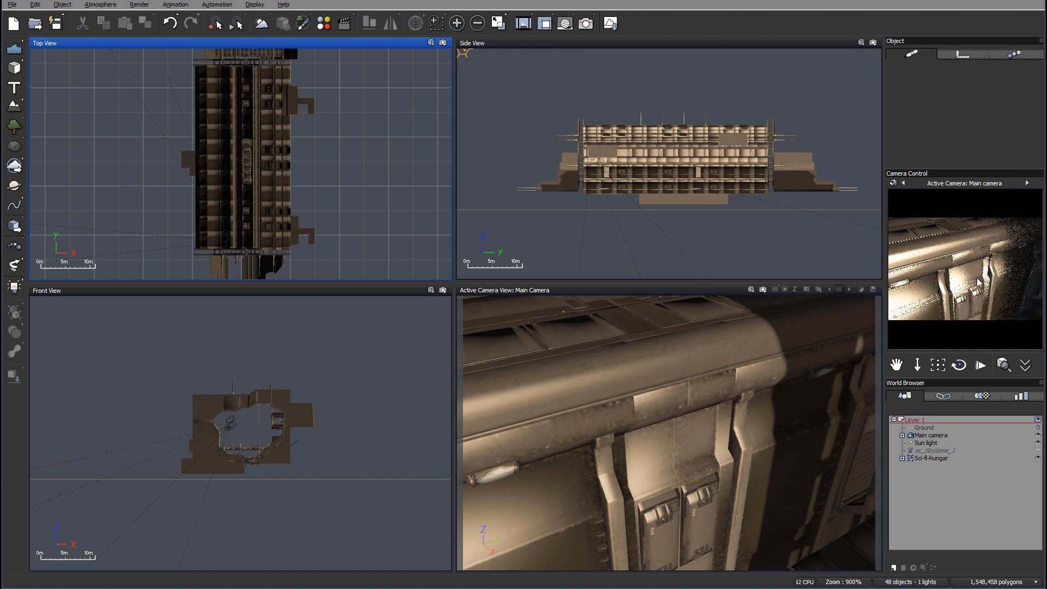
mouse_move(939, 279)
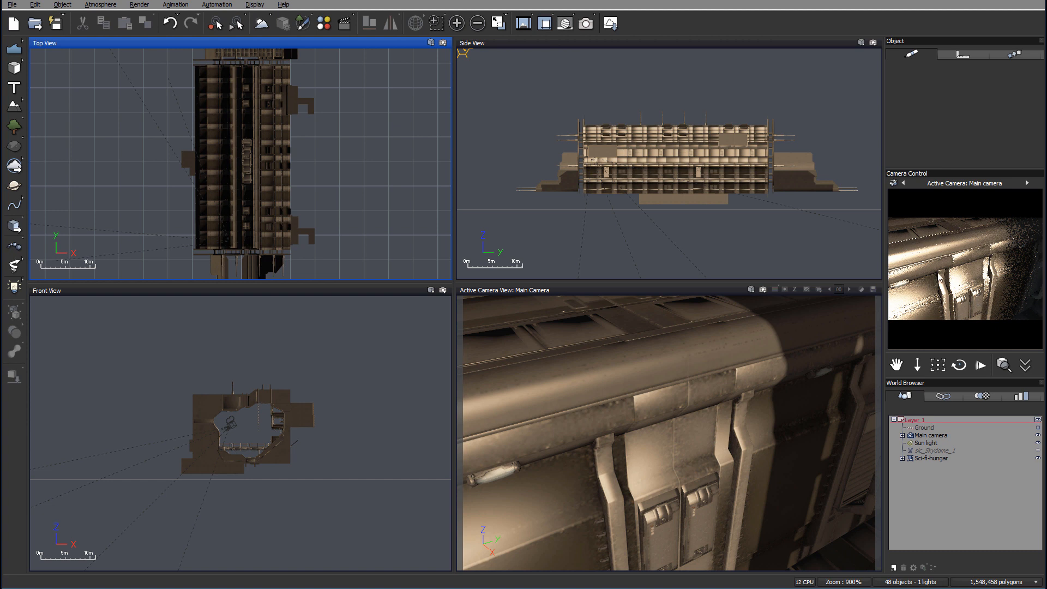
Edit all hangar materials' highlights to 6% global size and 18% intensity, then confirm.
click(930, 458)
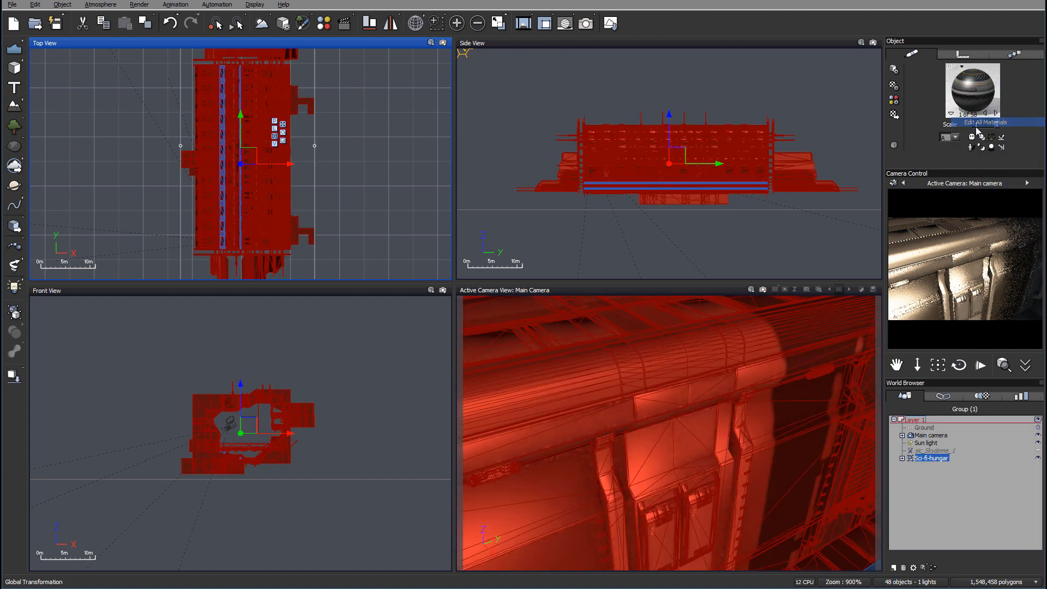
click(983, 123)
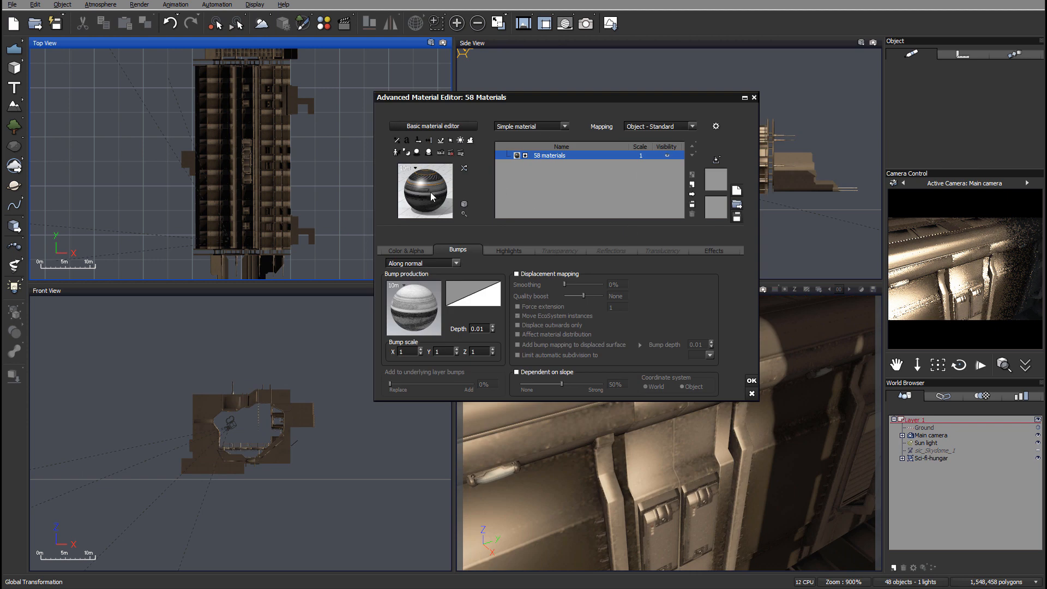
mouse_move(428, 293)
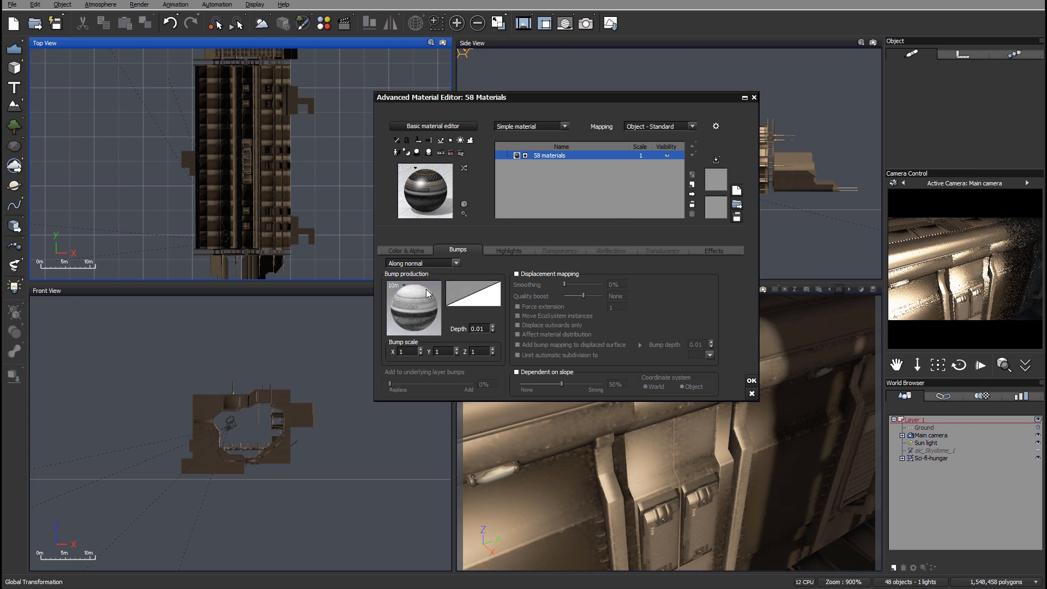
click(509, 251)
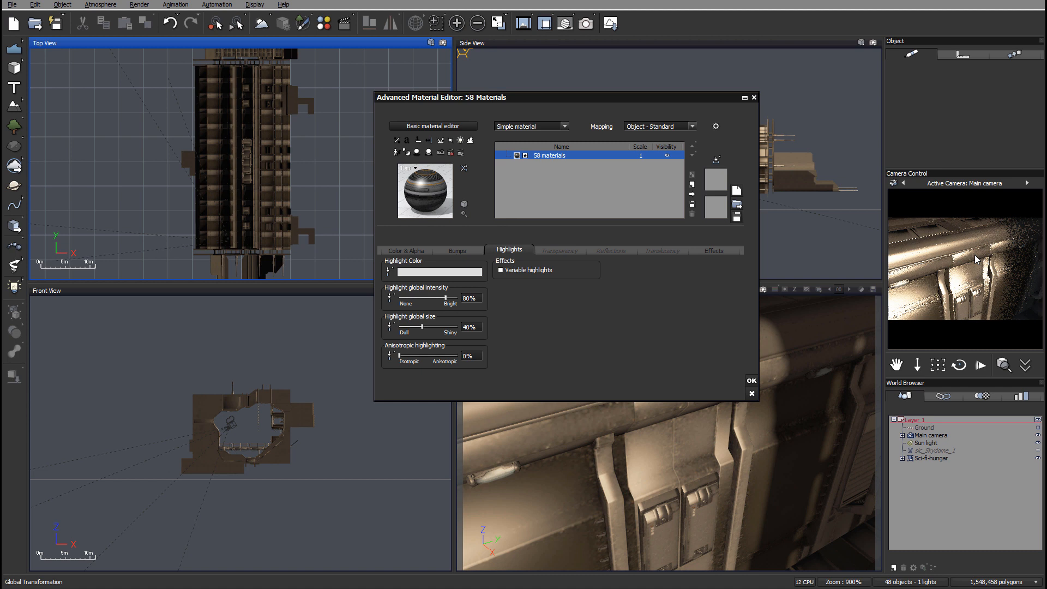
mouse_move(1030, 239)
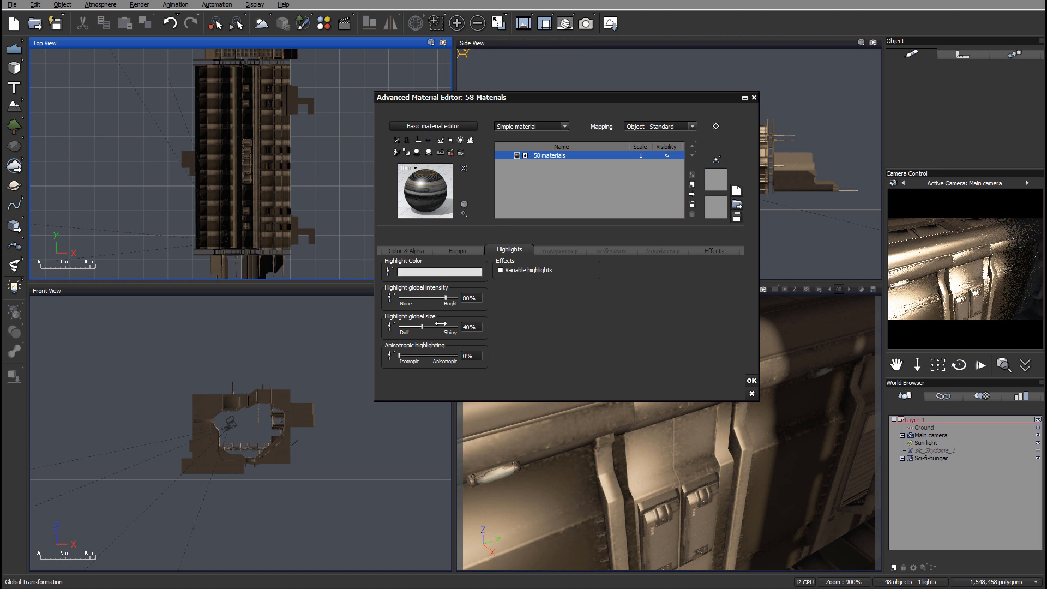
drag(442, 327, 404, 327)
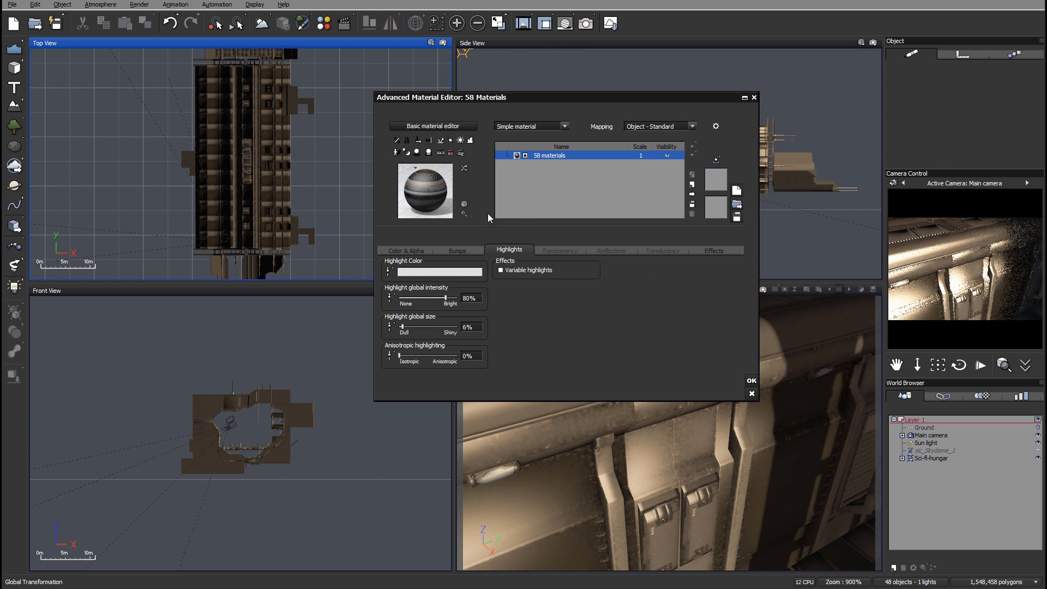
mouse_move(702, 201)
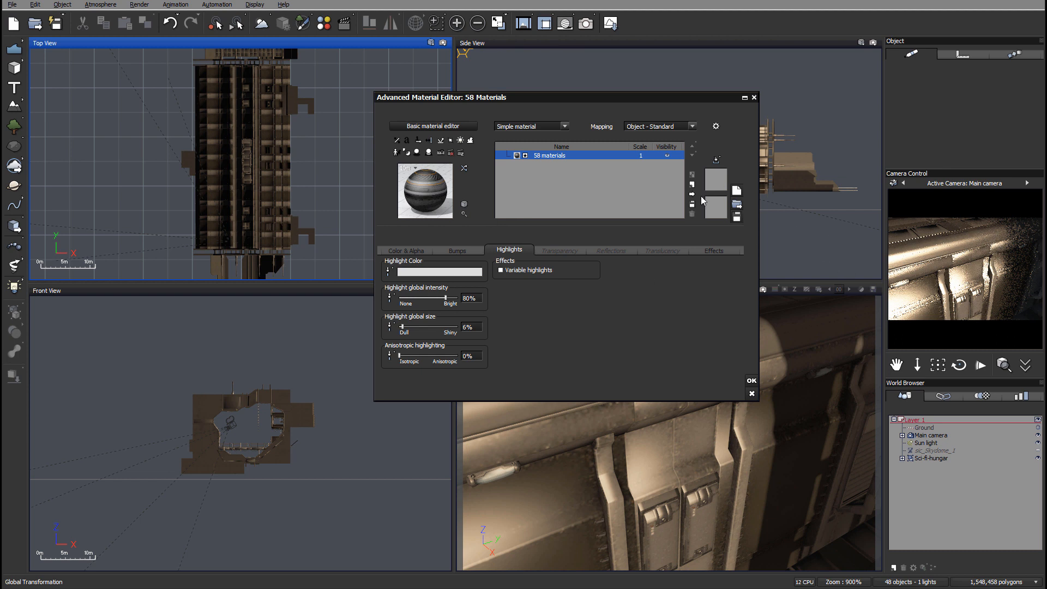
mouse_move(1006, 239)
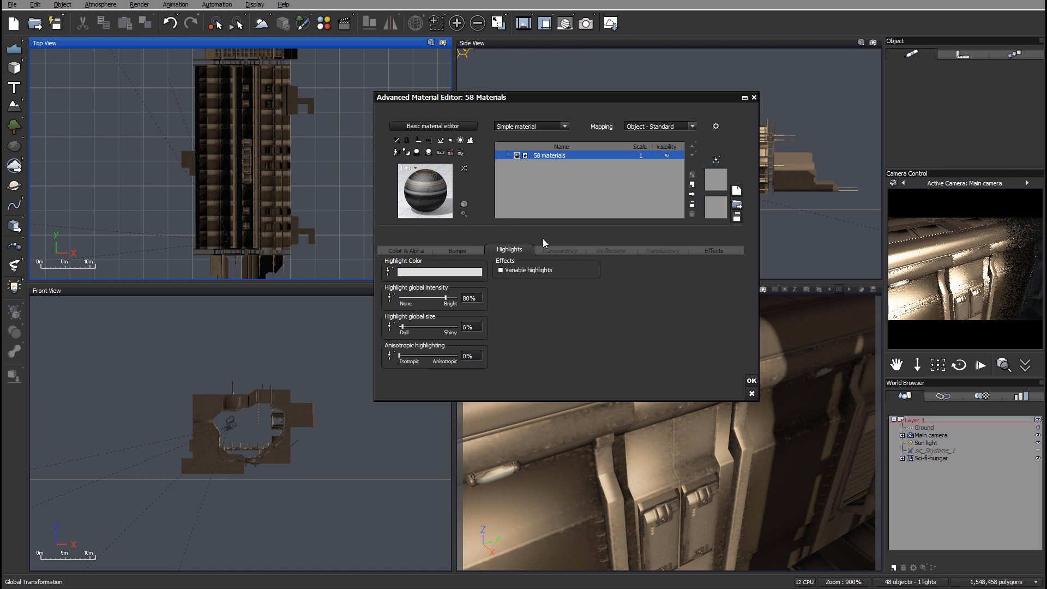
mouse_move(1010, 227)
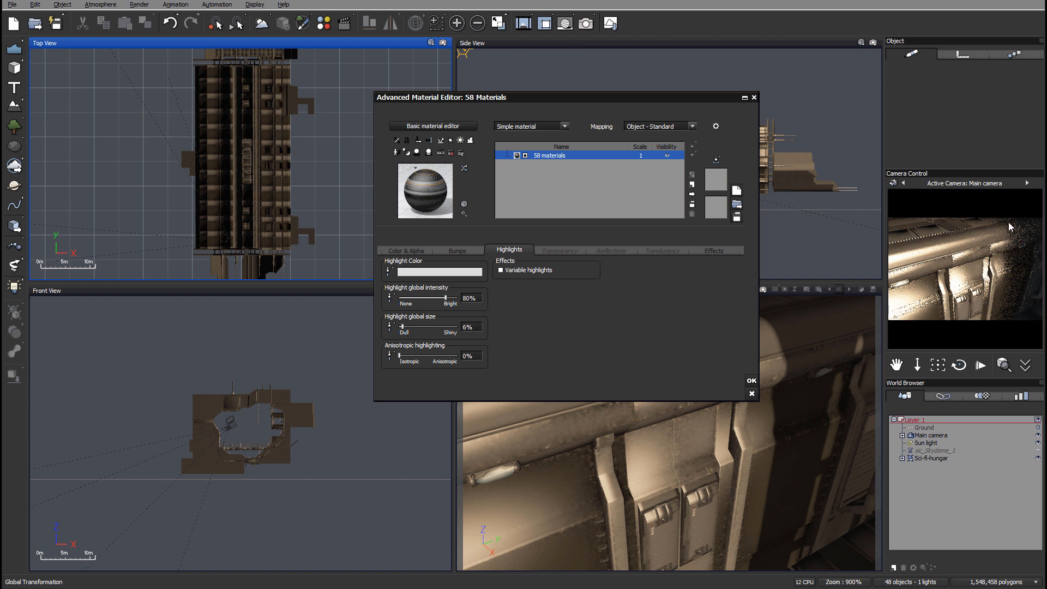
drag(442, 298, 433, 298)
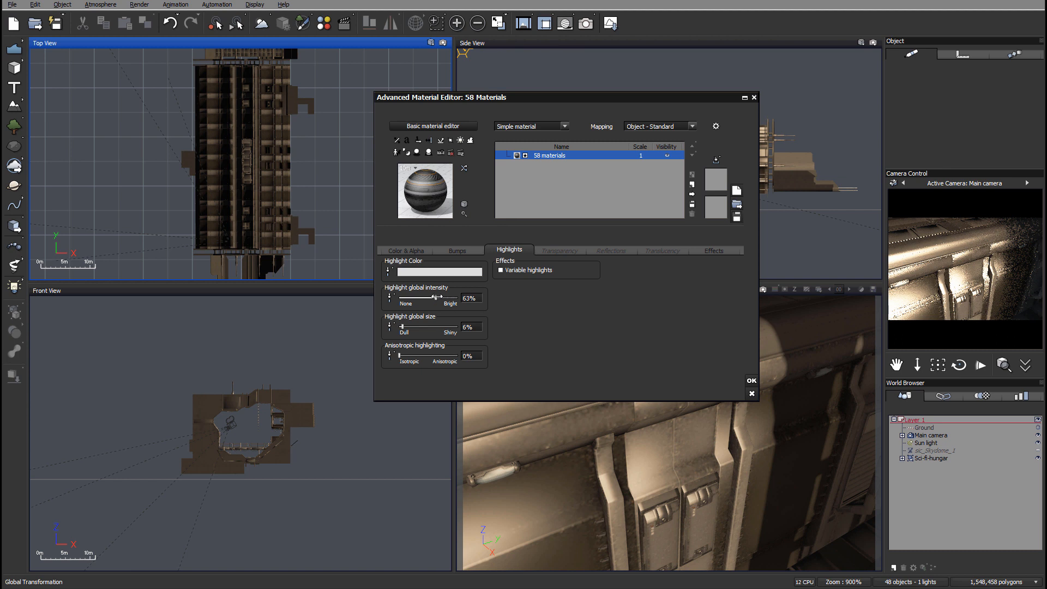
drag(437, 297, 411, 296)
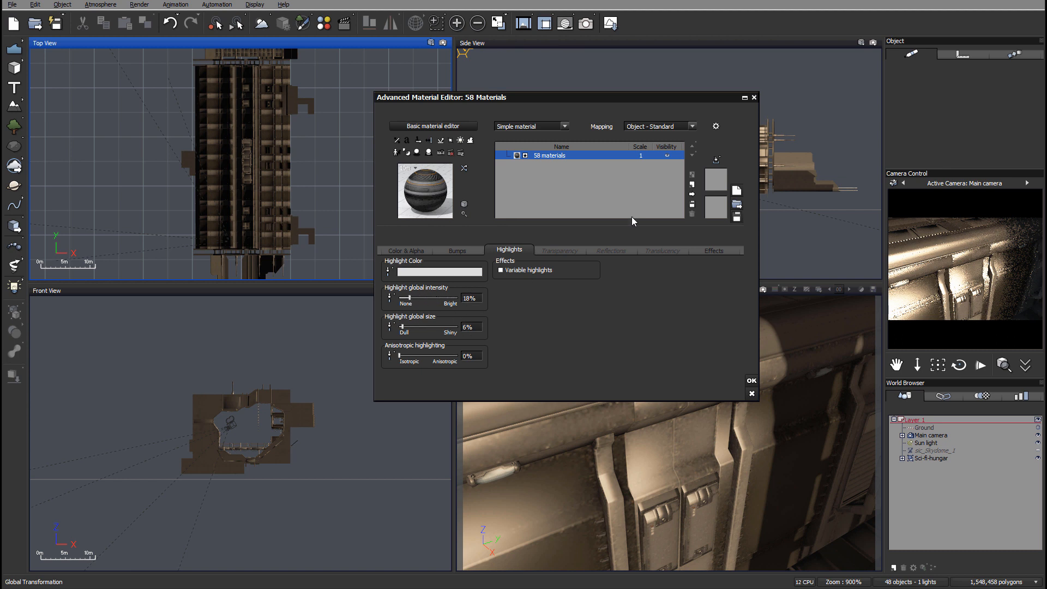
click(750, 394)
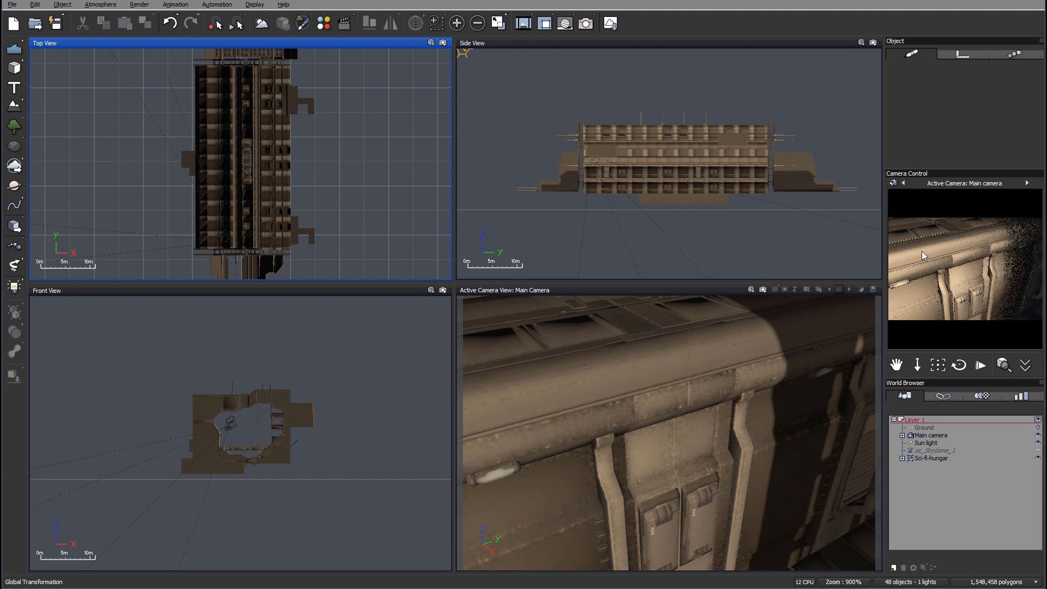
mouse_move(530, 155)
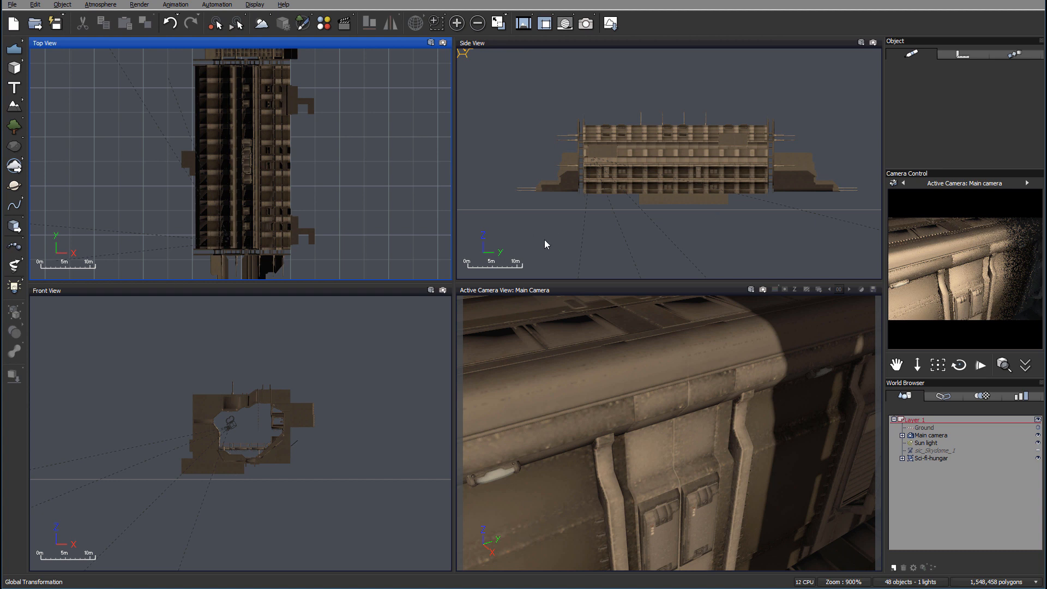
mouse_move(647, 177)
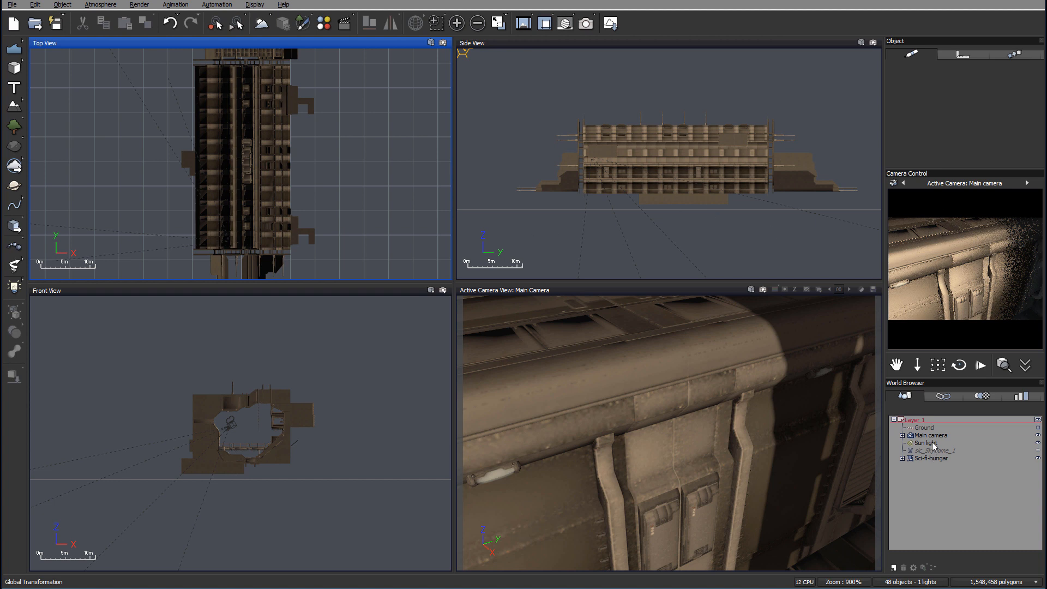
Select the Main camera to move it down the hangar's interior corridor.
click(924, 427)
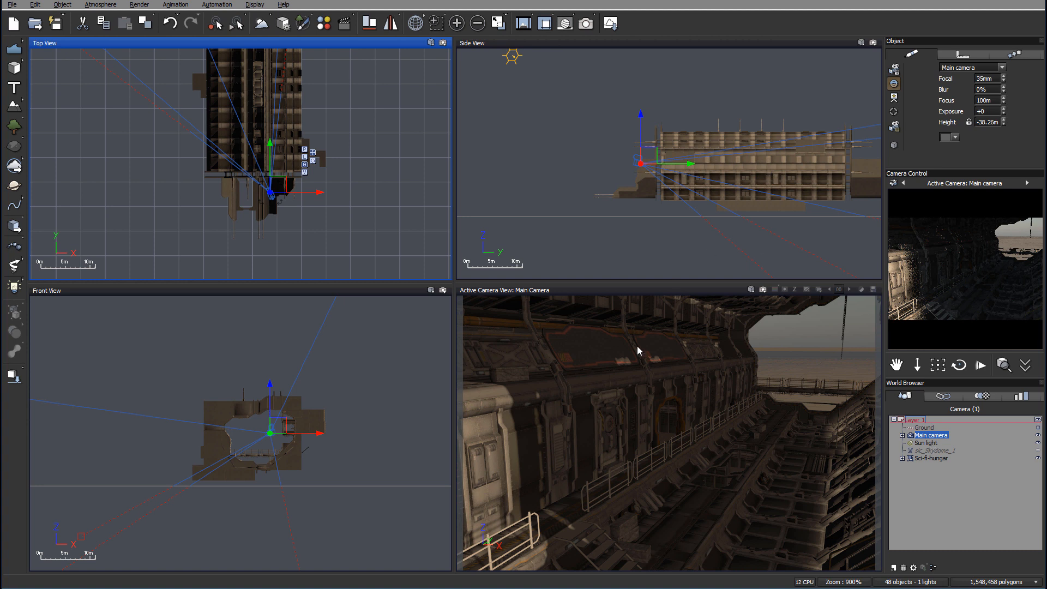
mouse_move(757, 392)
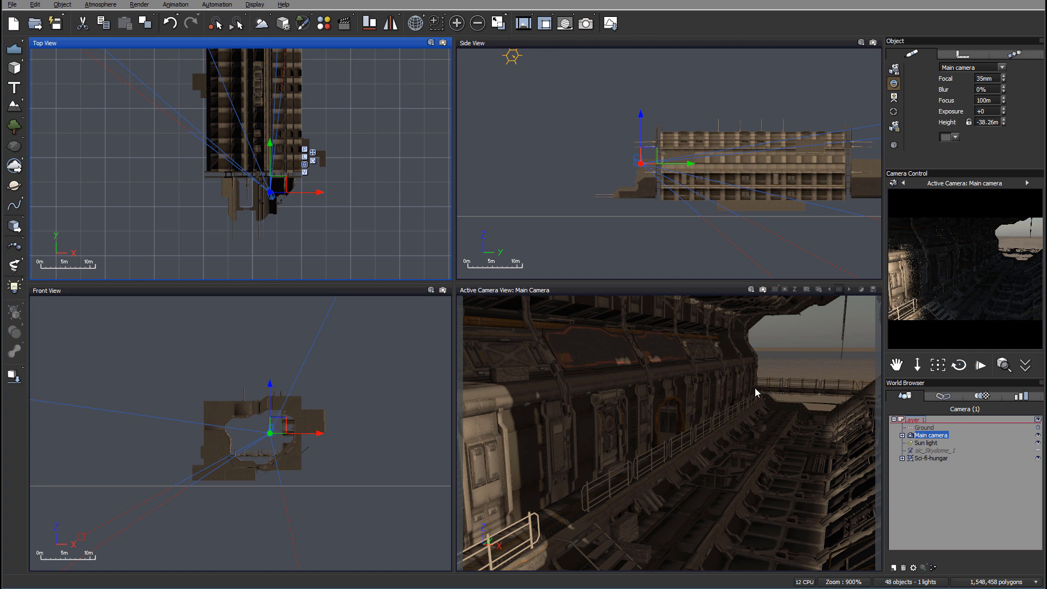
mouse_move(733, 488)
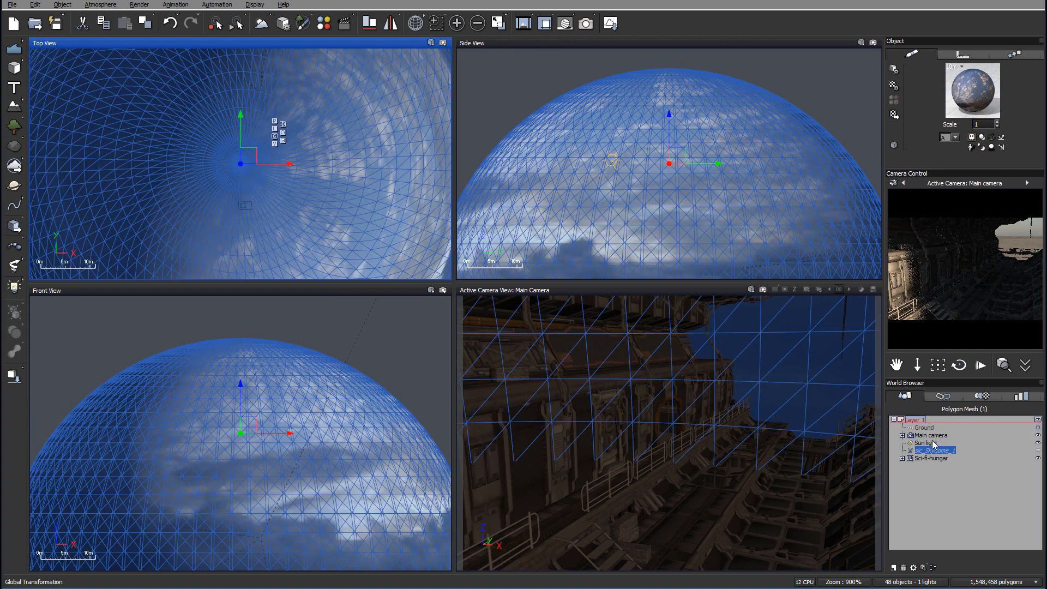
Hide the Sun light and set the atmosphere to the Standard spectral model with automatic adjustment.
click(927, 443)
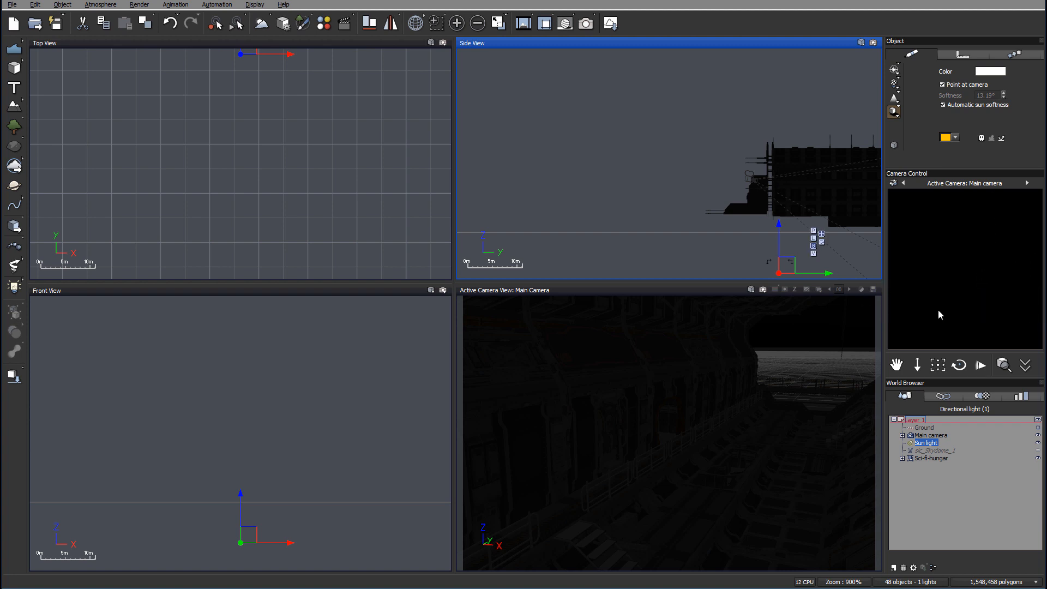
mouse_move(890, 287)
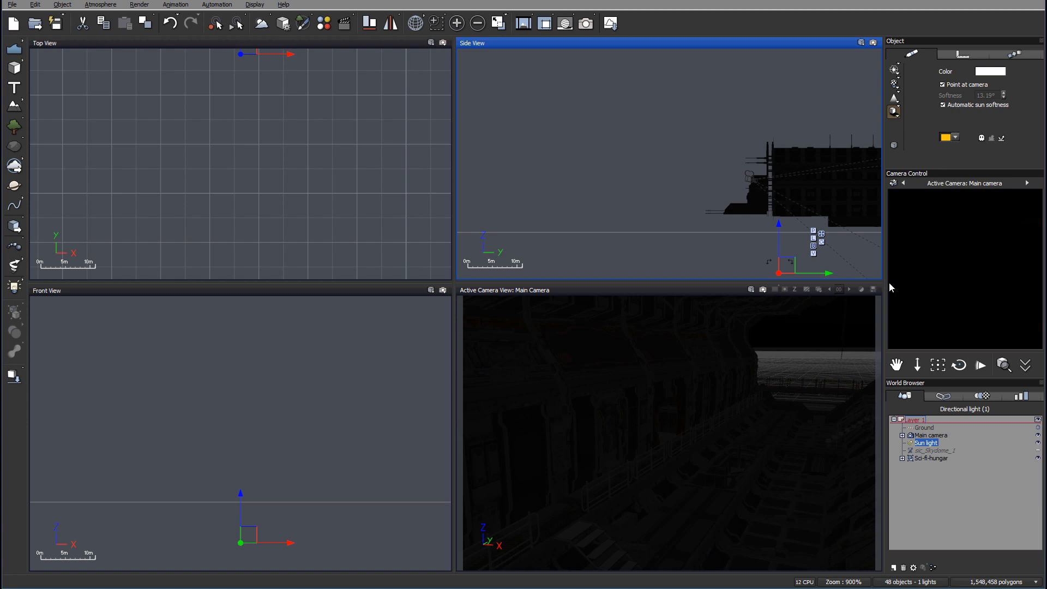
click(100, 5)
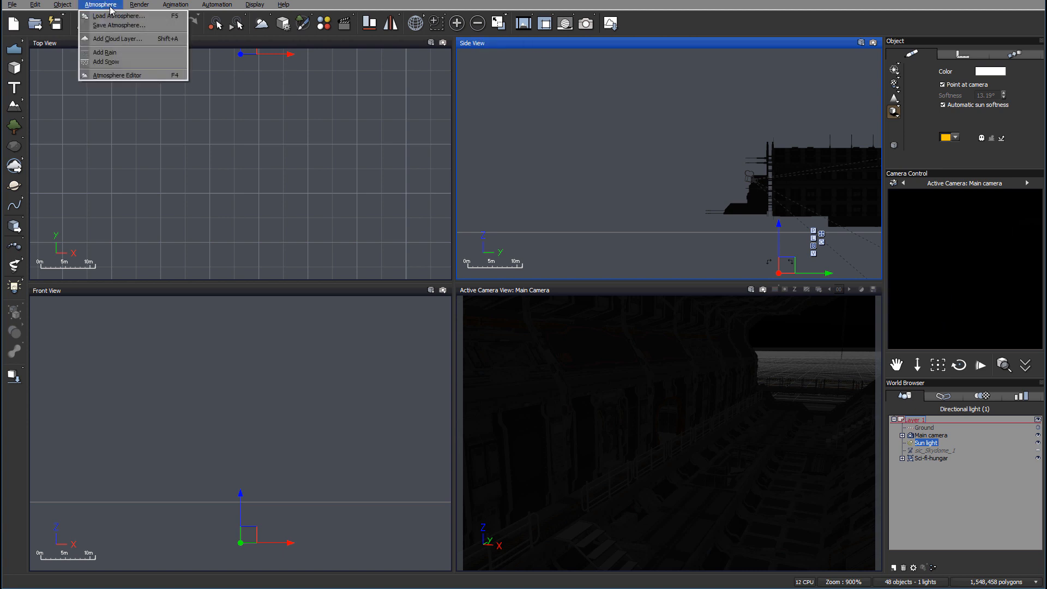
click(117, 76)
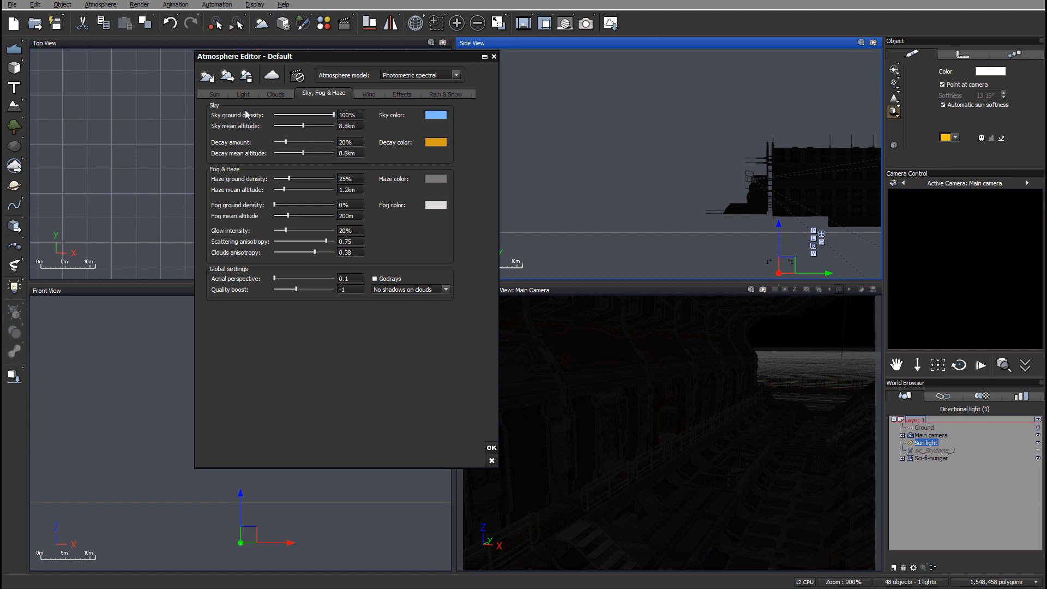
click(418, 75)
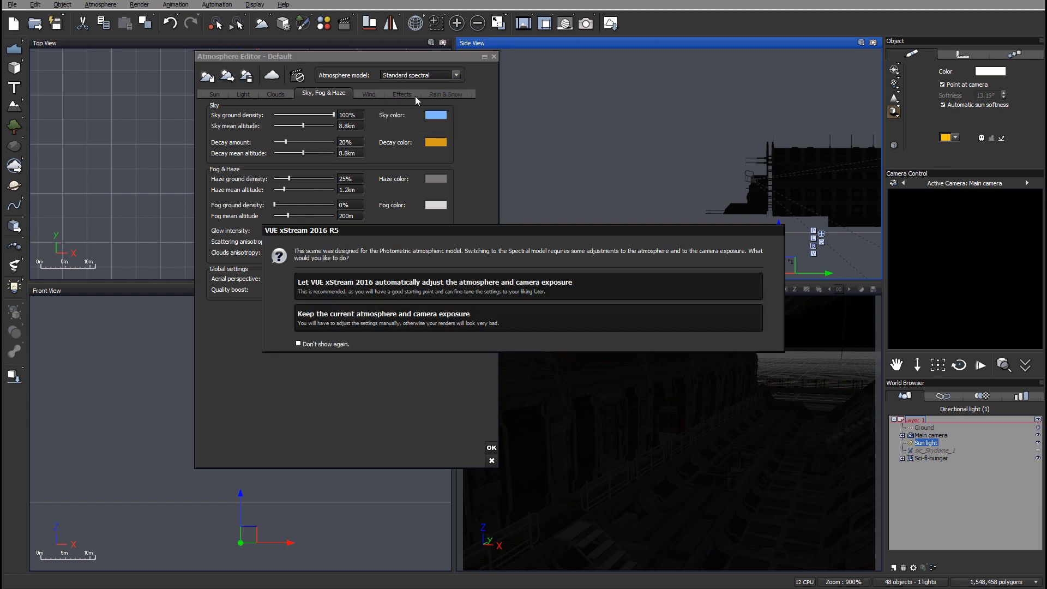
click(435, 282)
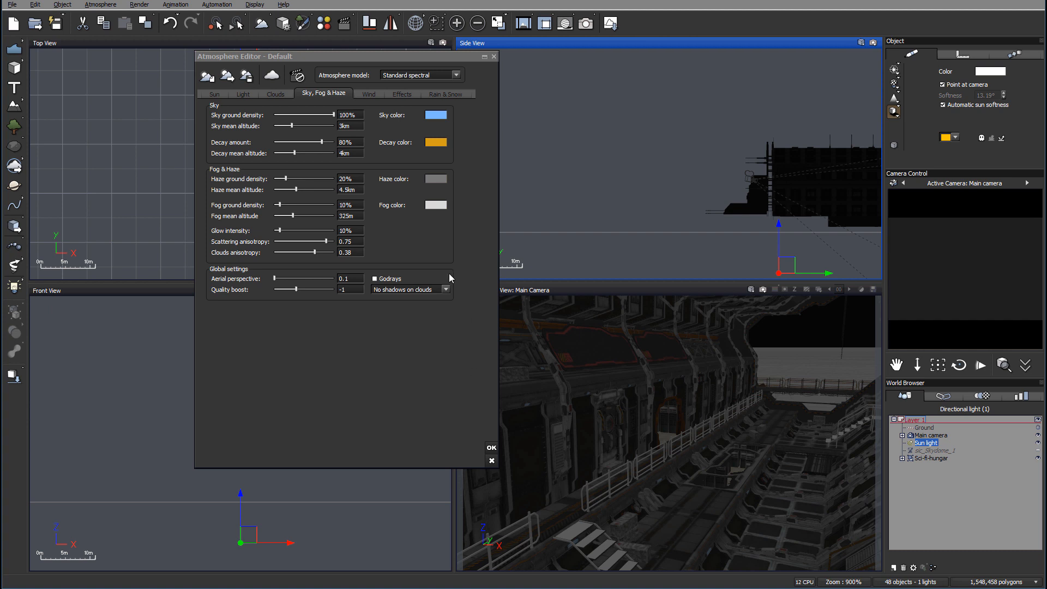
click(490, 447)
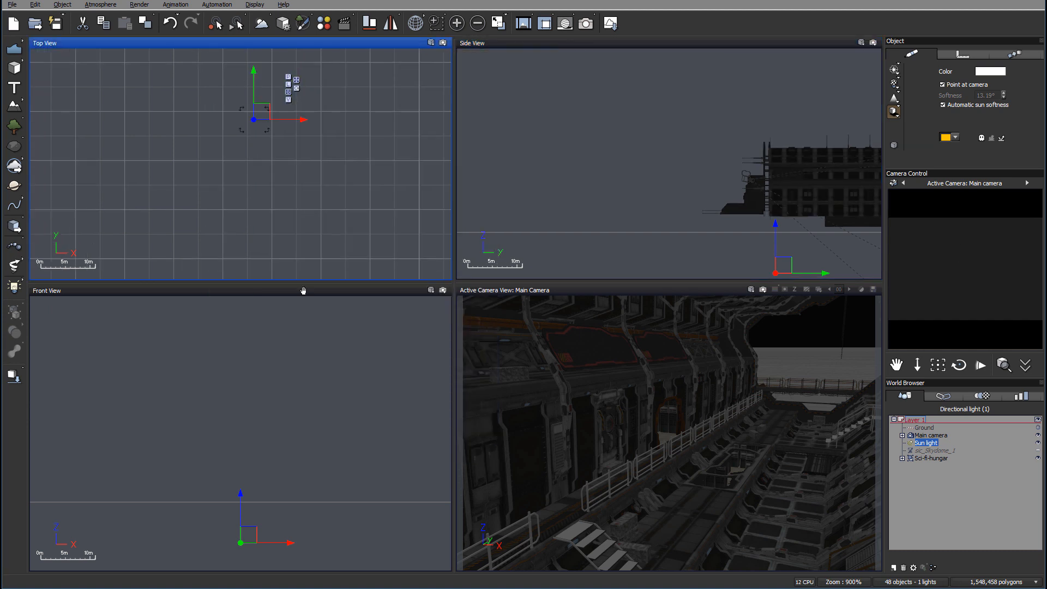
Place a quadratic point light at the centre of the hangar interior.
click(930, 458)
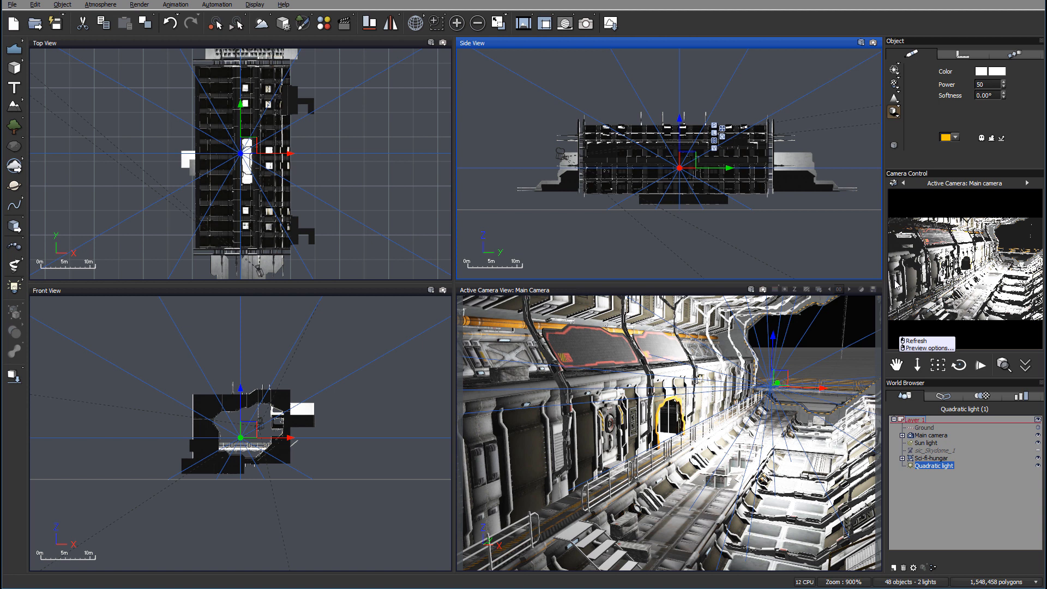
right_click(931, 458)
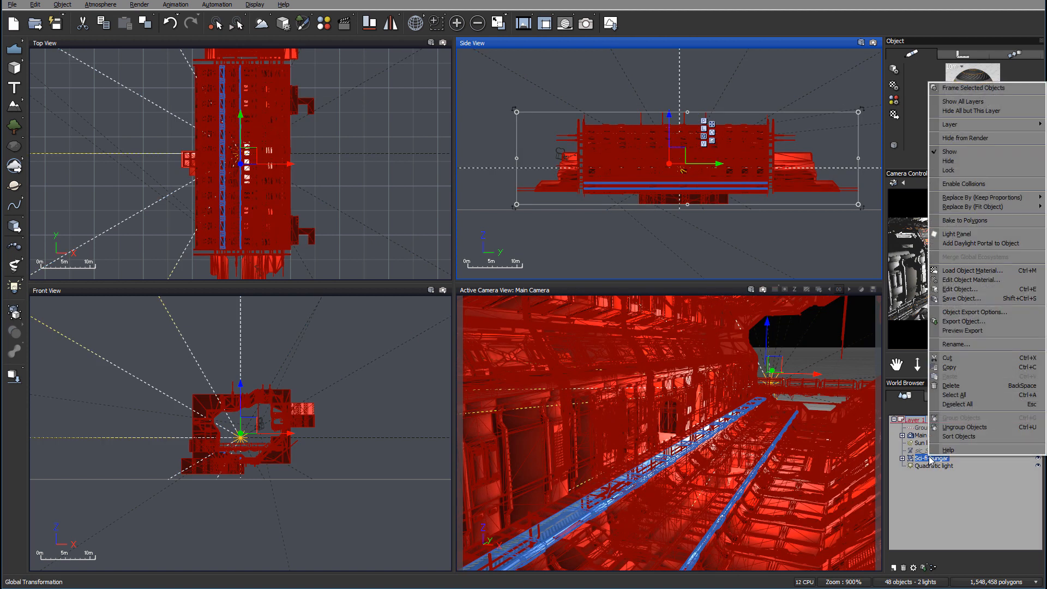
Enable Smooth mesh on the Sci-fi hangar with a 50° maximum smoothing angle.
click(955, 288)
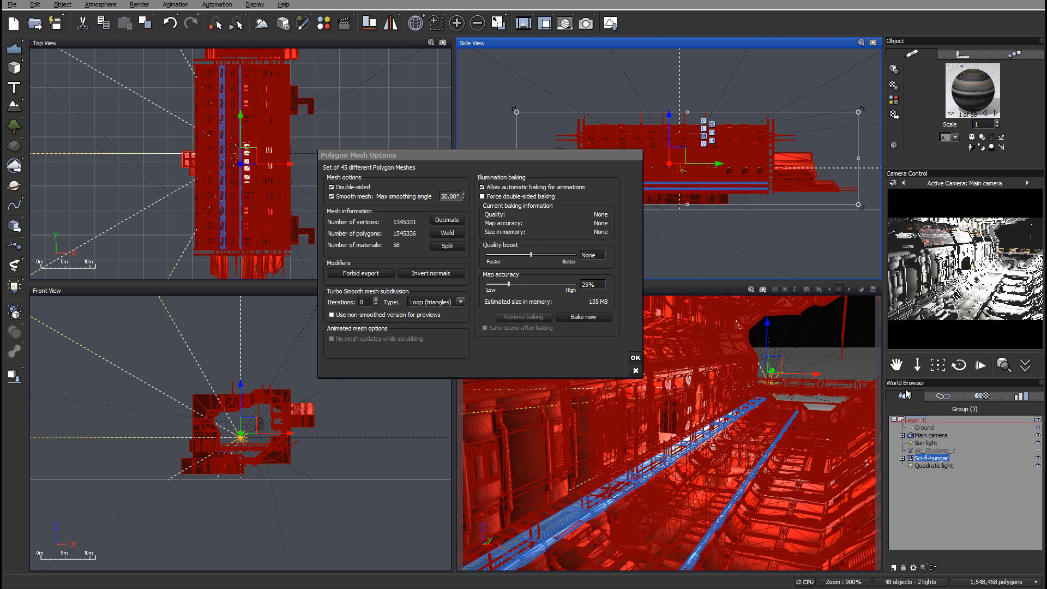
click(633, 358)
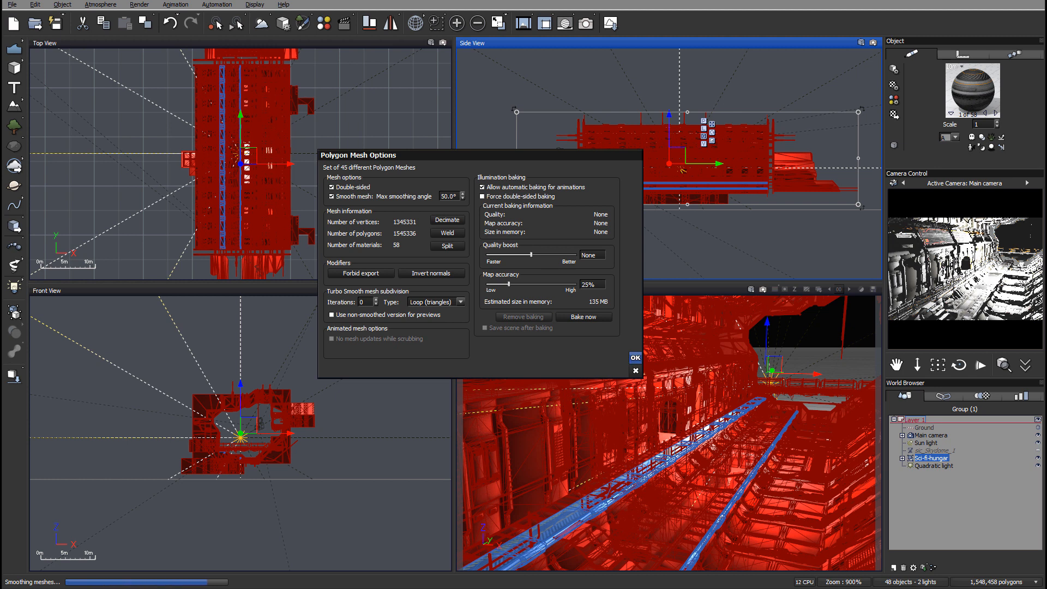
click(633, 357)
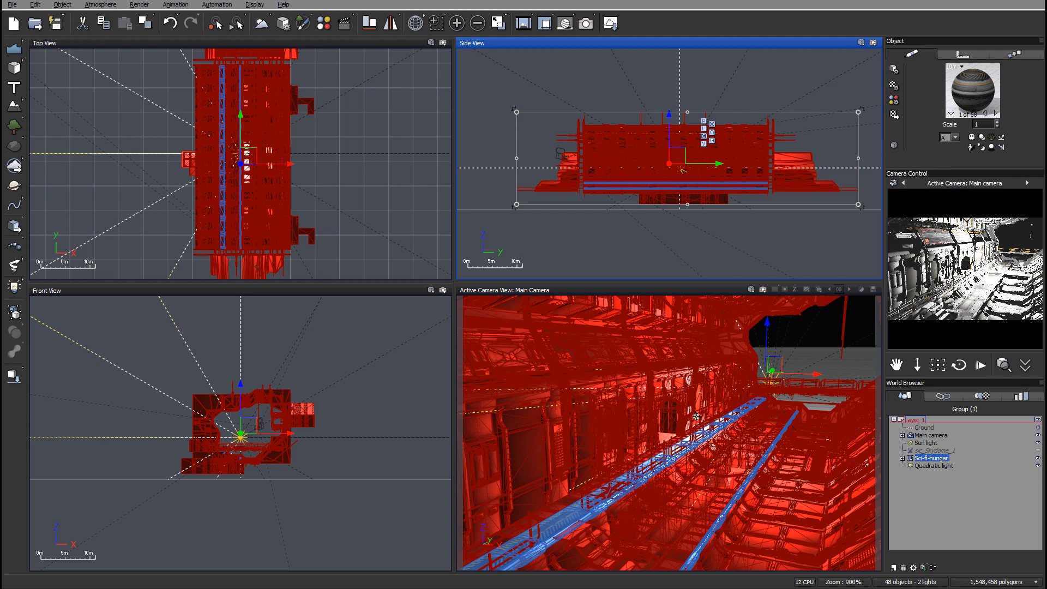
mouse_move(754, 352)
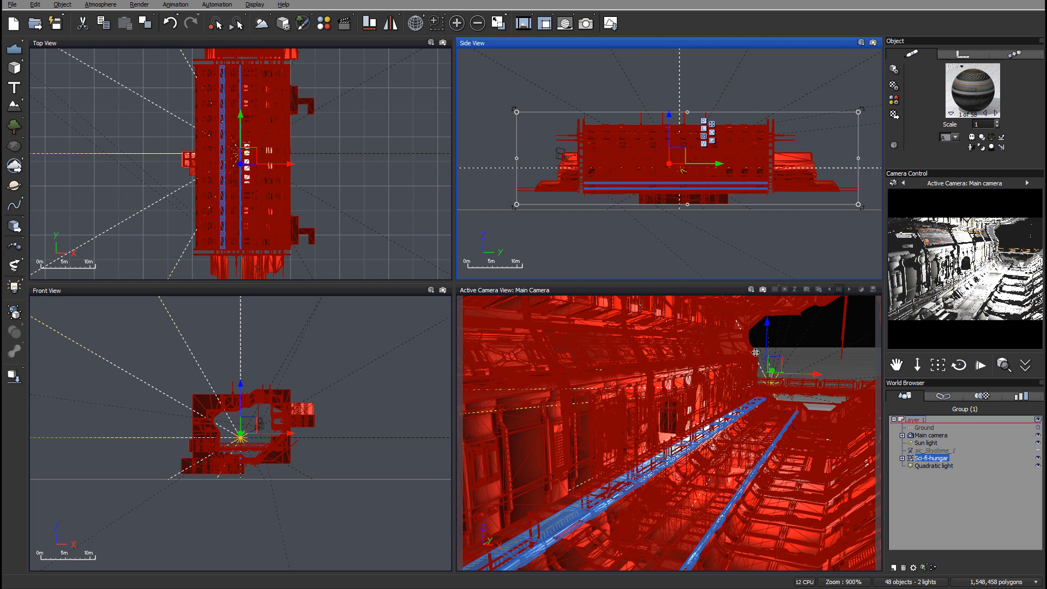